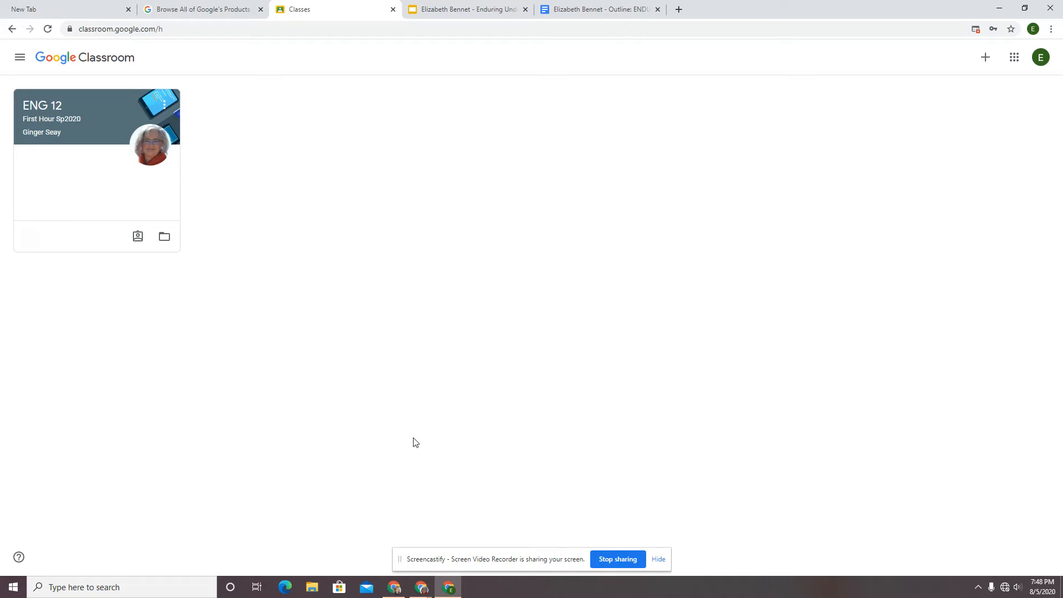
pyautogui.moveTo(424, 279)
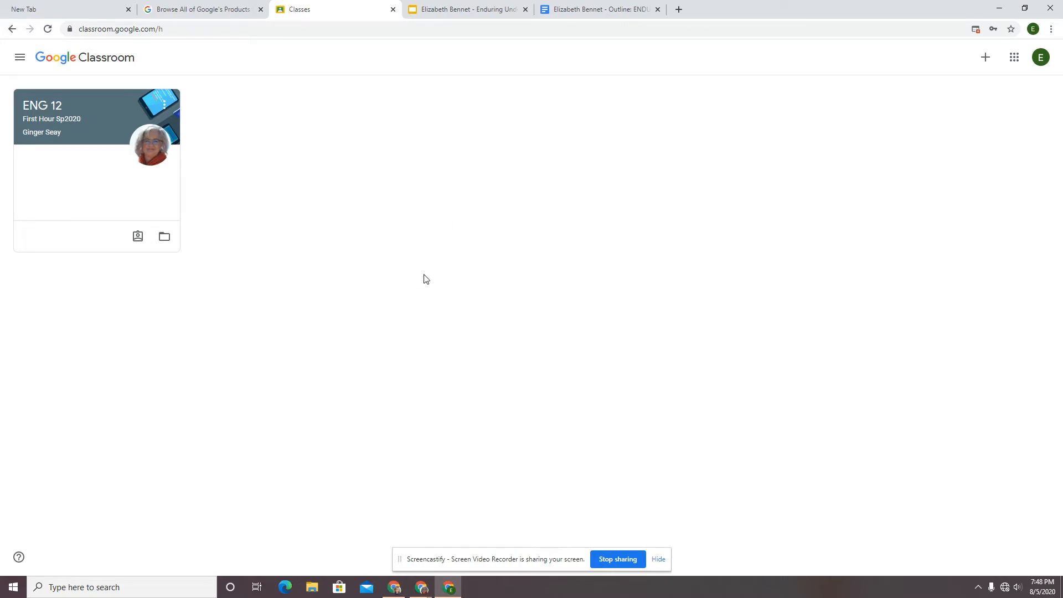
# Close the Slides, Docs outline and Google Products tabs, leaving the Classes page
pyautogui.click(525, 9)
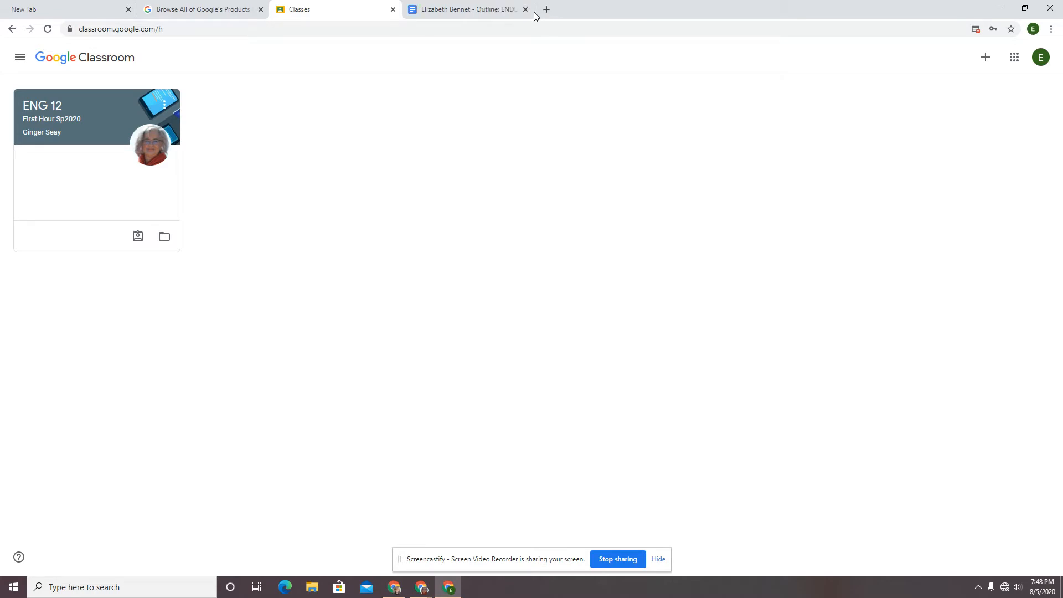
pyautogui.click(524, 9)
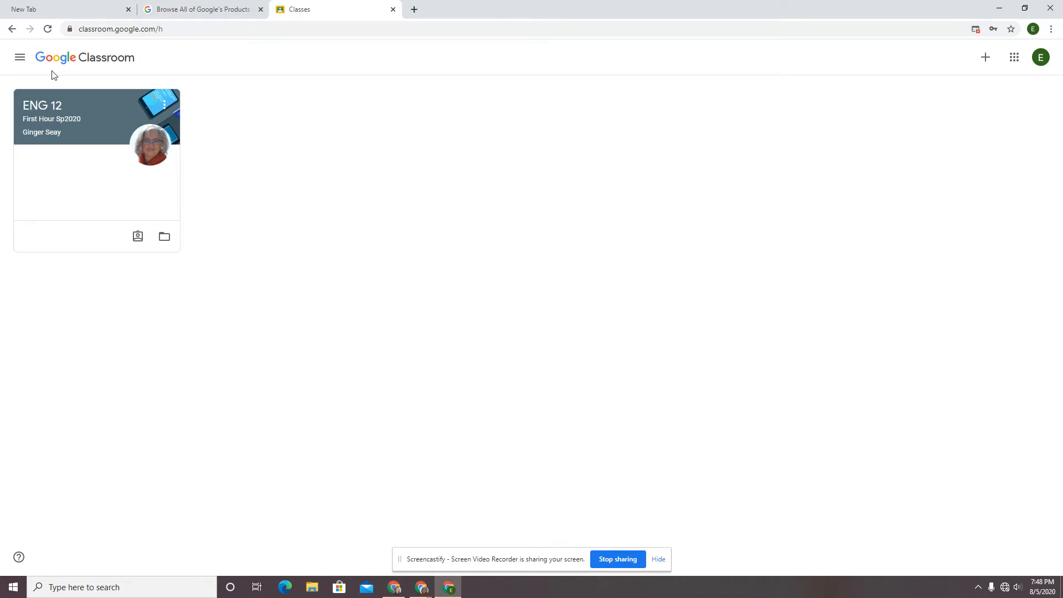
pyautogui.click(261, 9)
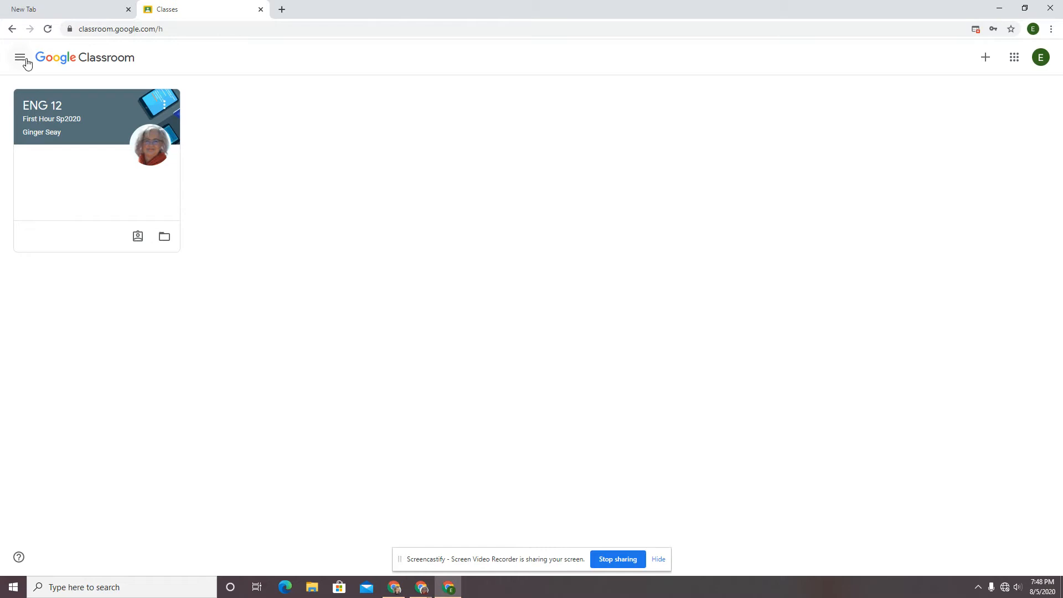
pyautogui.moveTo(20, 57)
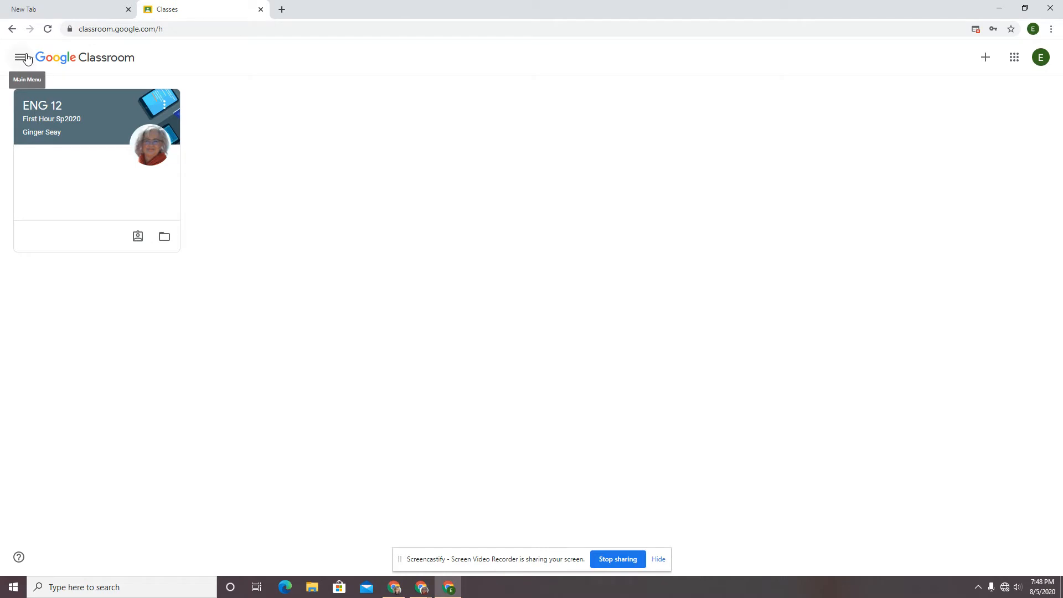
# Show the main navigation drawer listing Classes, Calendar, To-do, ENG 12 and Settings
pyautogui.click(22, 57)
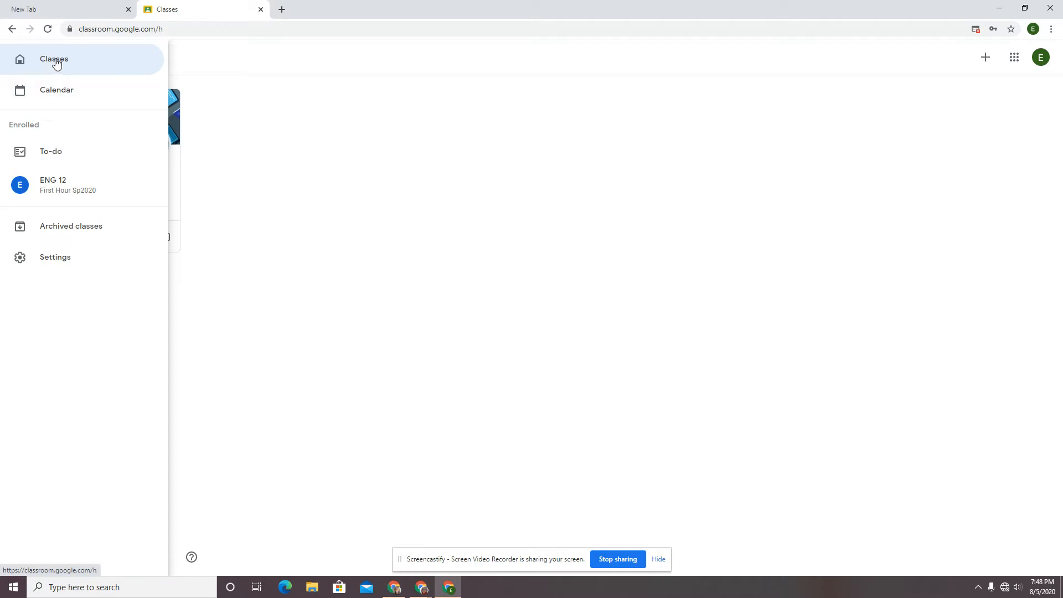
pyautogui.moveTo(56, 89)
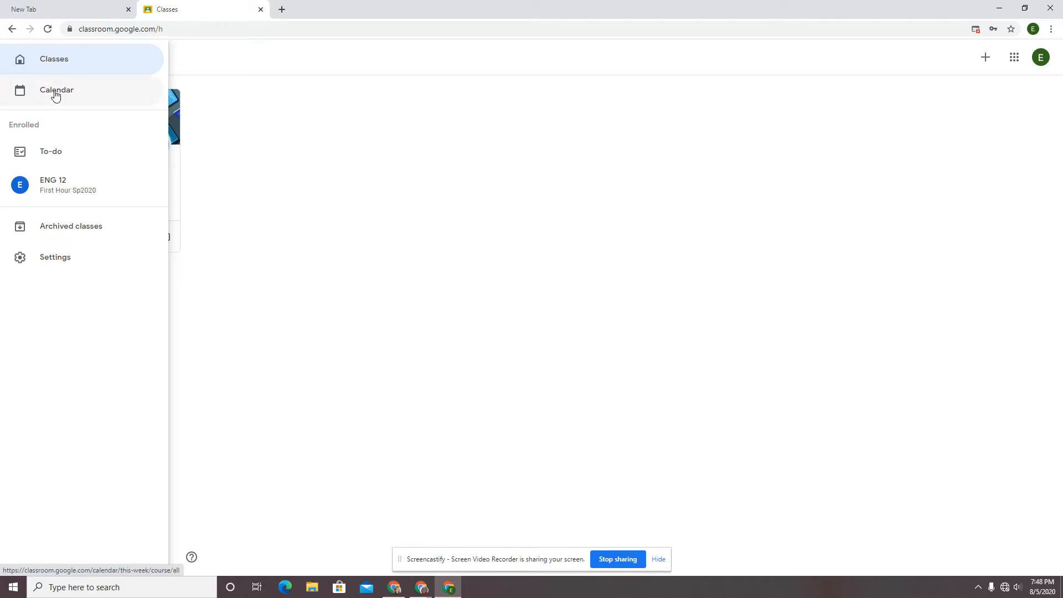
pyautogui.moveTo(59, 152)
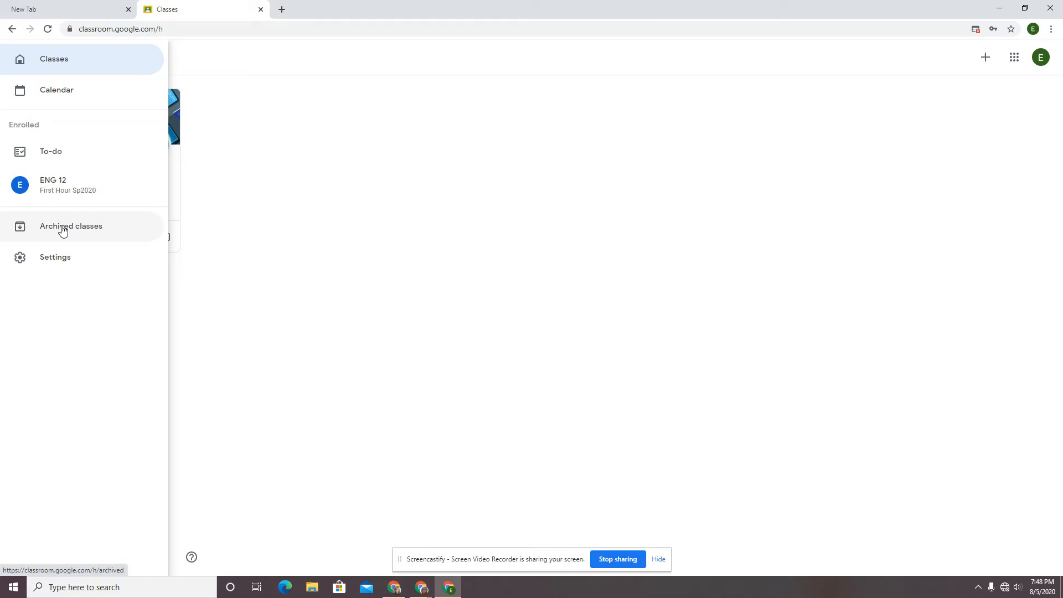
pyautogui.moveTo(59, 263)
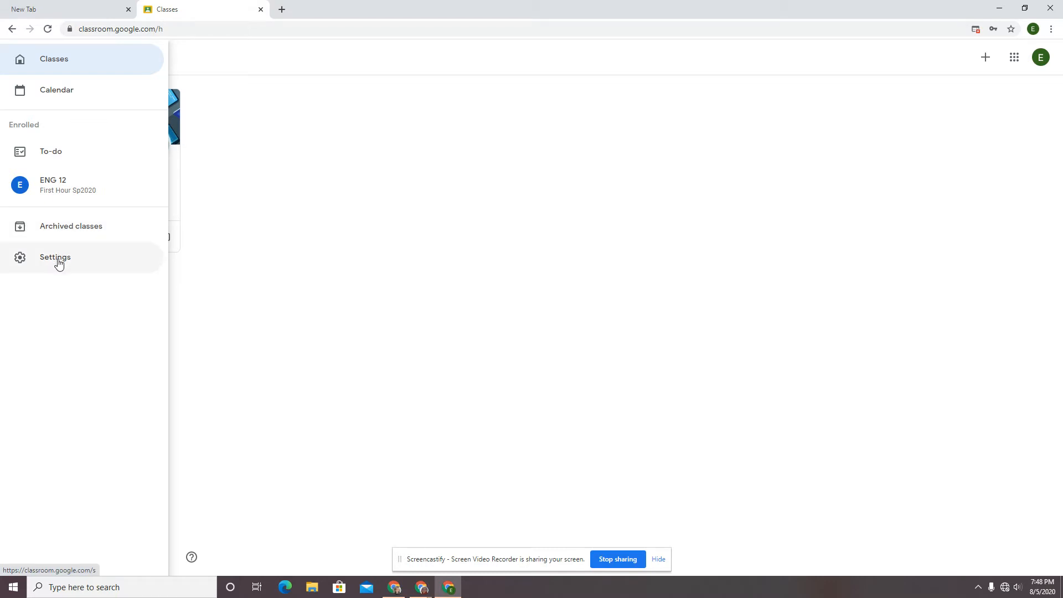
pyautogui.moveTo(74, 263)
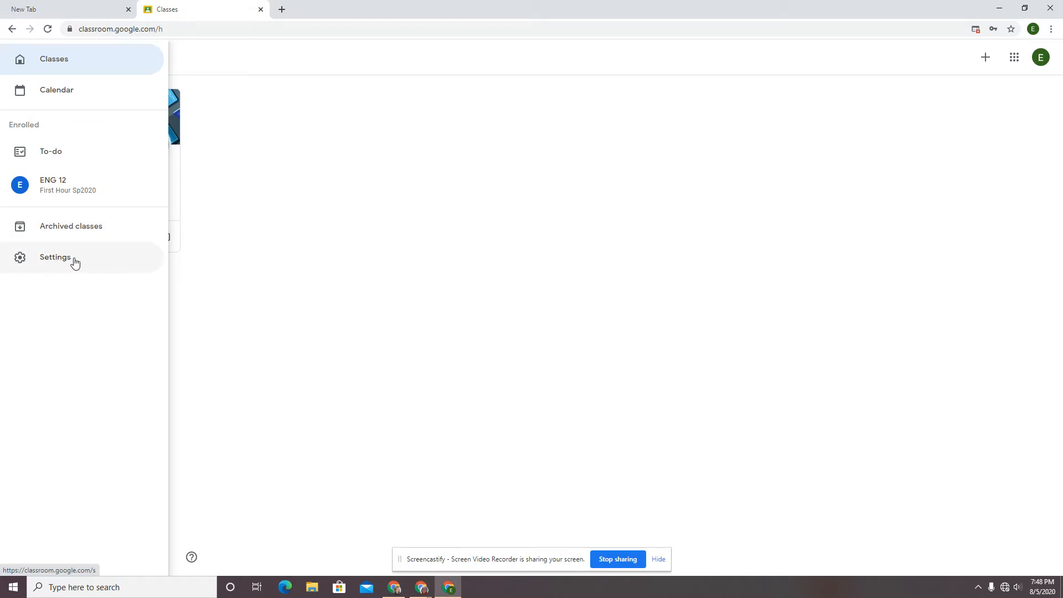
pyautogui.moveTo(47, 262)
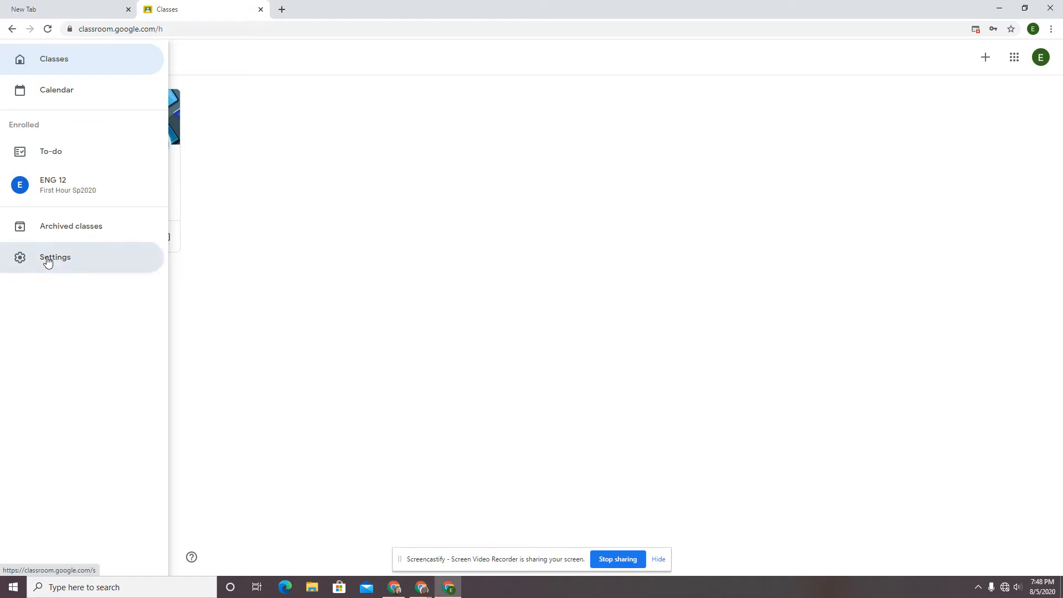
# Go to the Classroom Settings page with Profile and the email notifications option
pyautogui.click(54, 257)
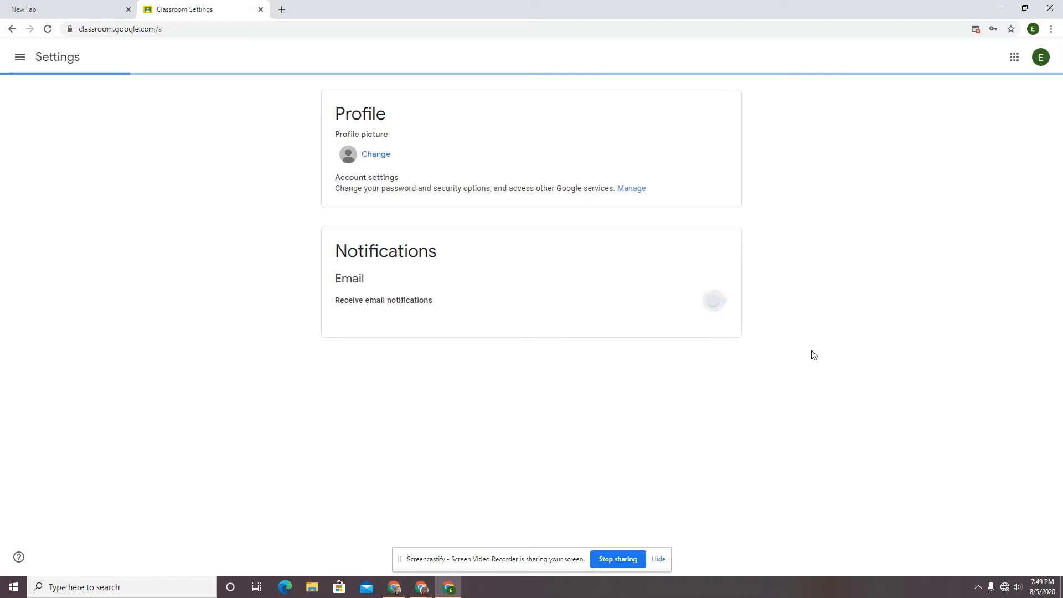
pyautogui.click(715, 300)
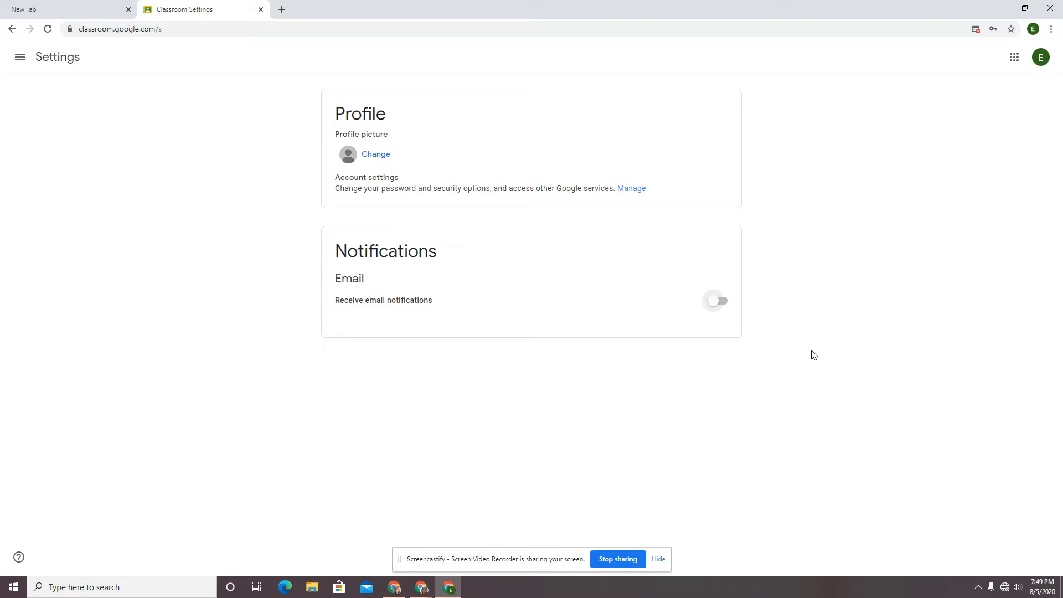
pyautogui.moveTo(742, 318)
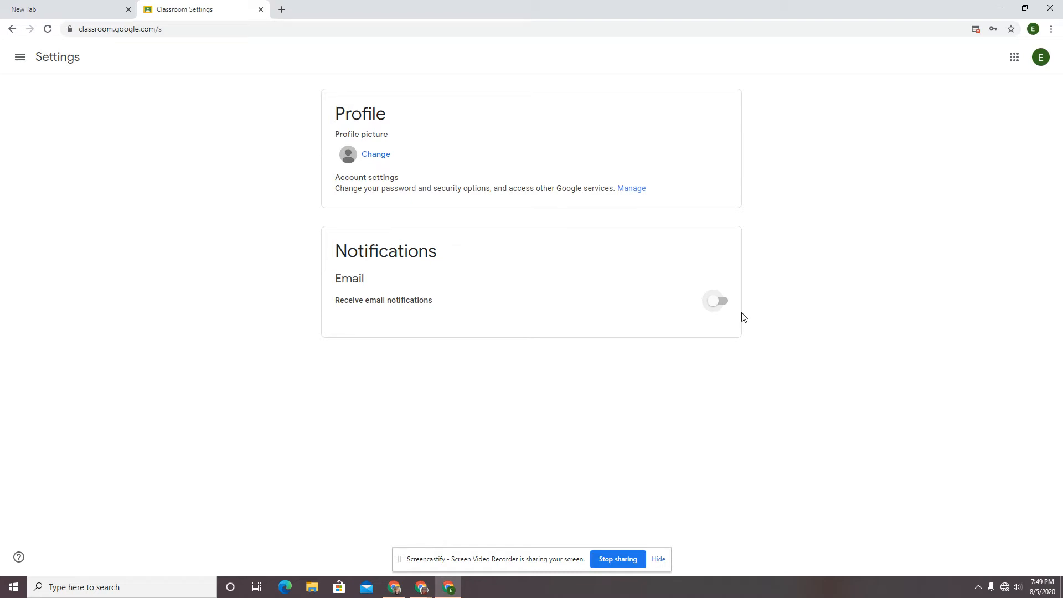
pyautogui.moveTo(724, 182)
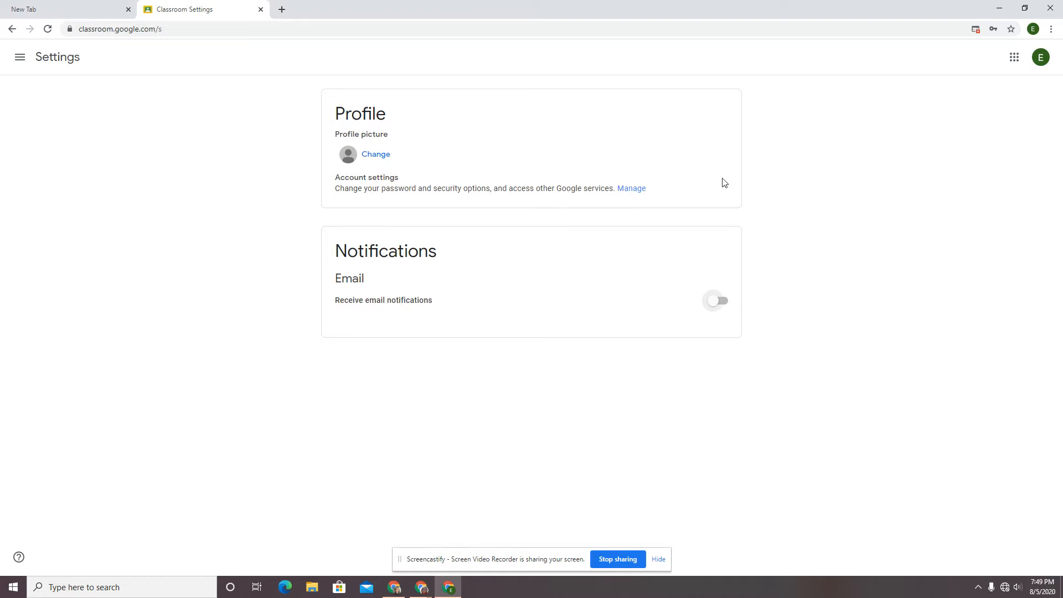
pyautogui.moveTo(251, 209)
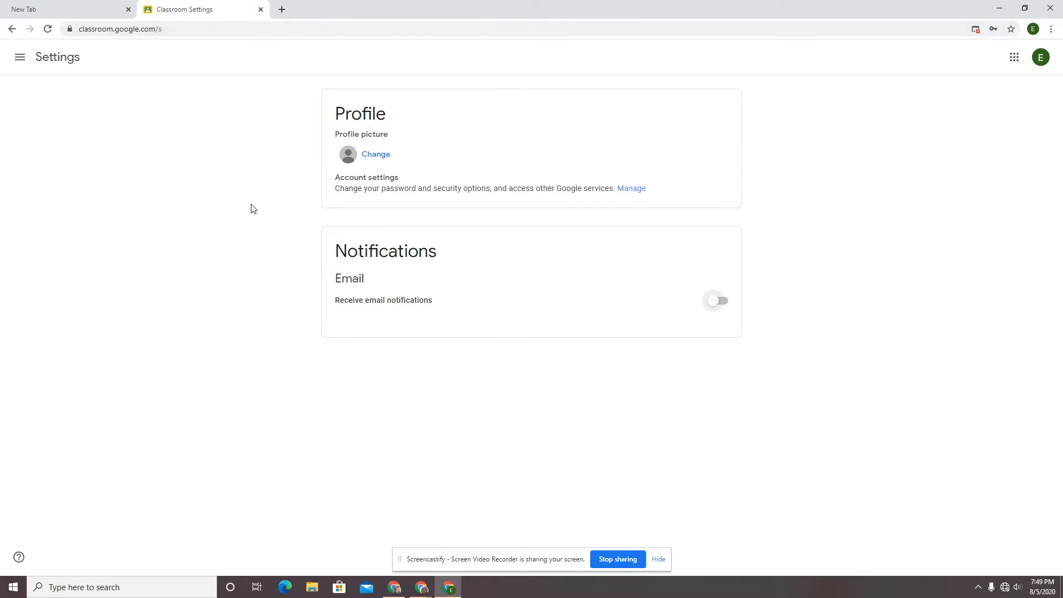
pyautogui.moveTo(721, 307)
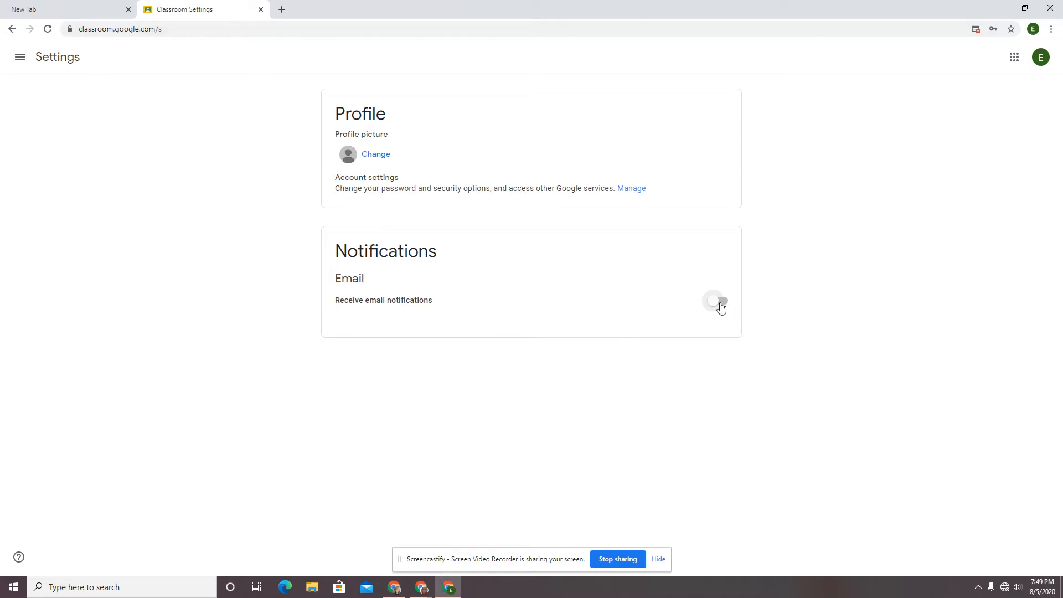
# Switch on 'Receive email notifications', revealing comment and class options all enabled
pyautogui.click(712, 301)
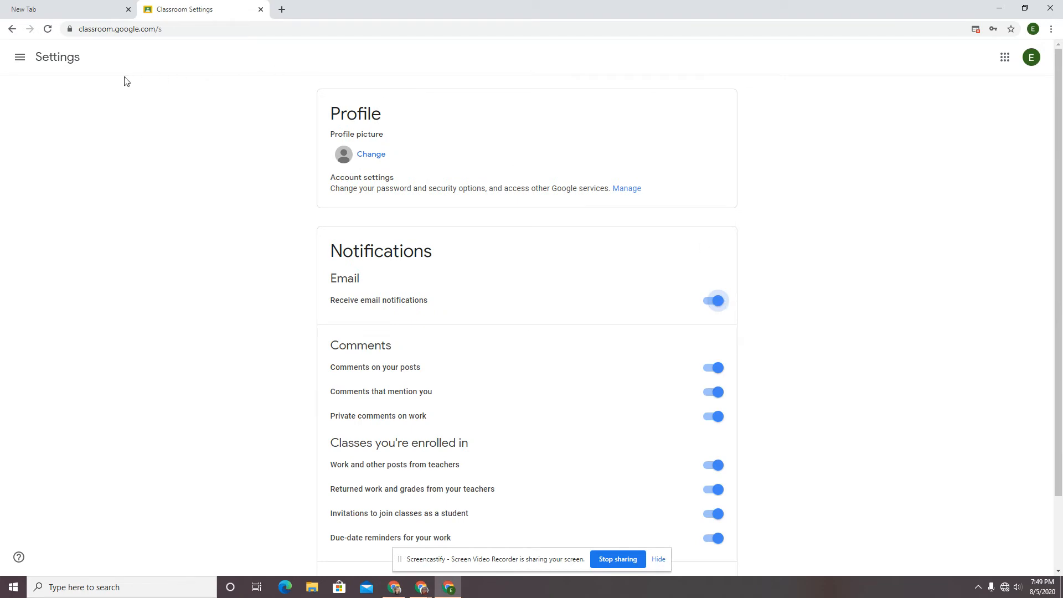
pyautogui.moveTo(118, 203)
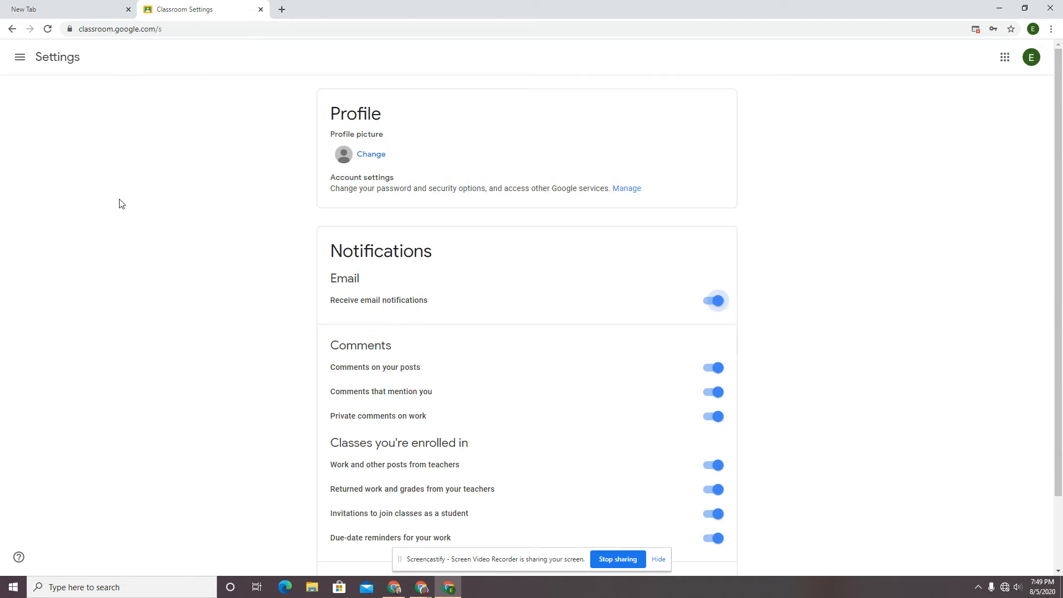
pyautogui.moveTo(381, 290)
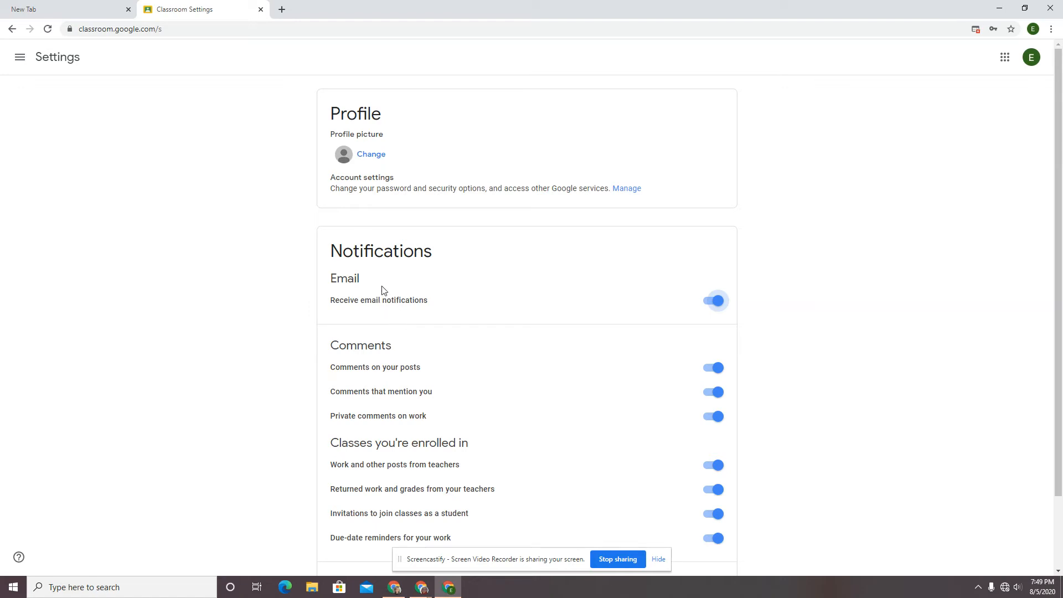
pyautogui.moveTo(361, 319)
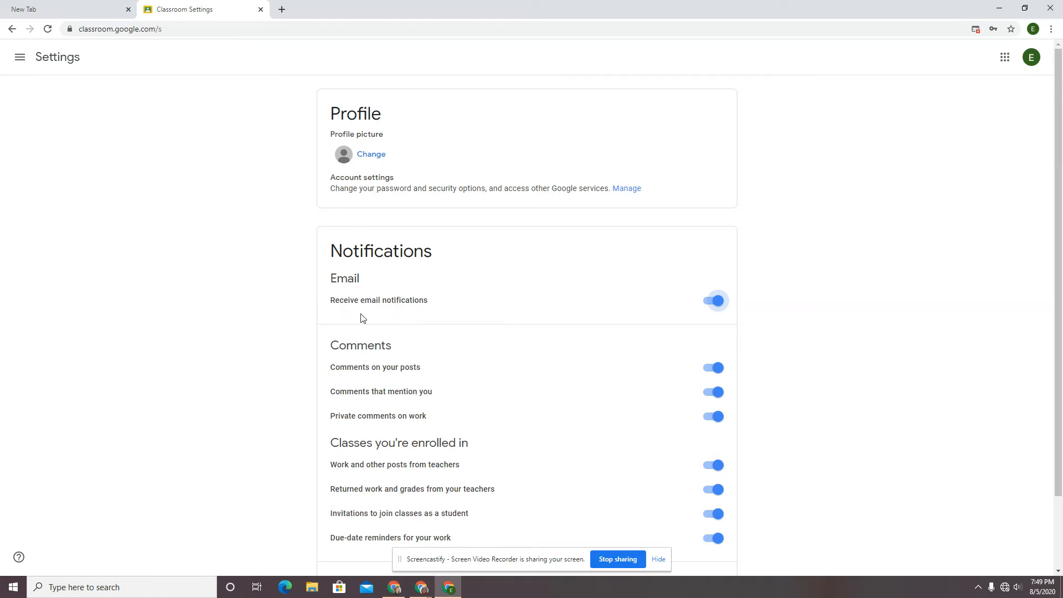
pyautogui.scroll(-3)
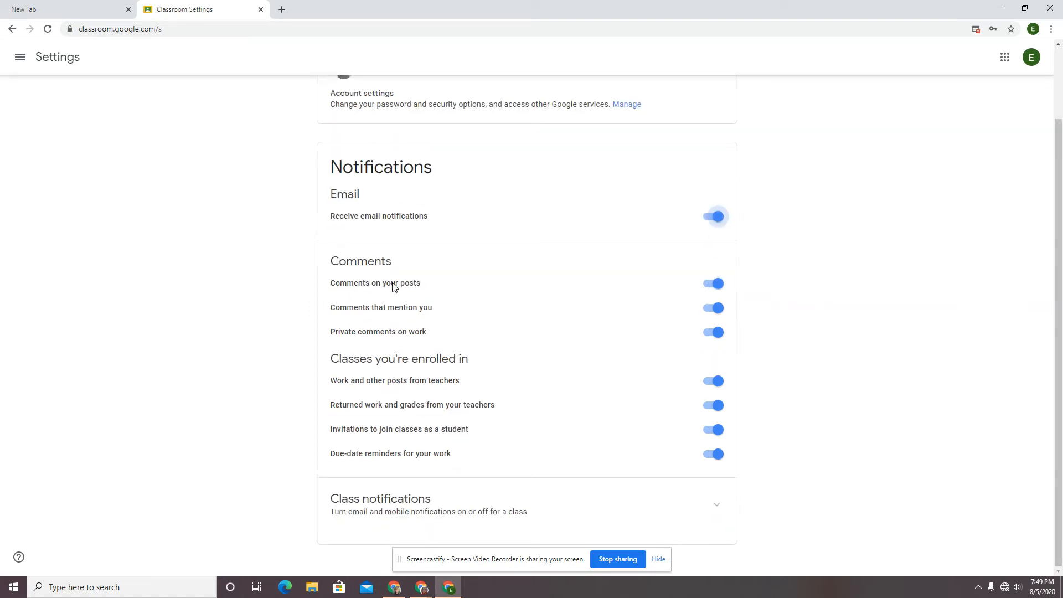
pyautogui.moveTo(376, 449)
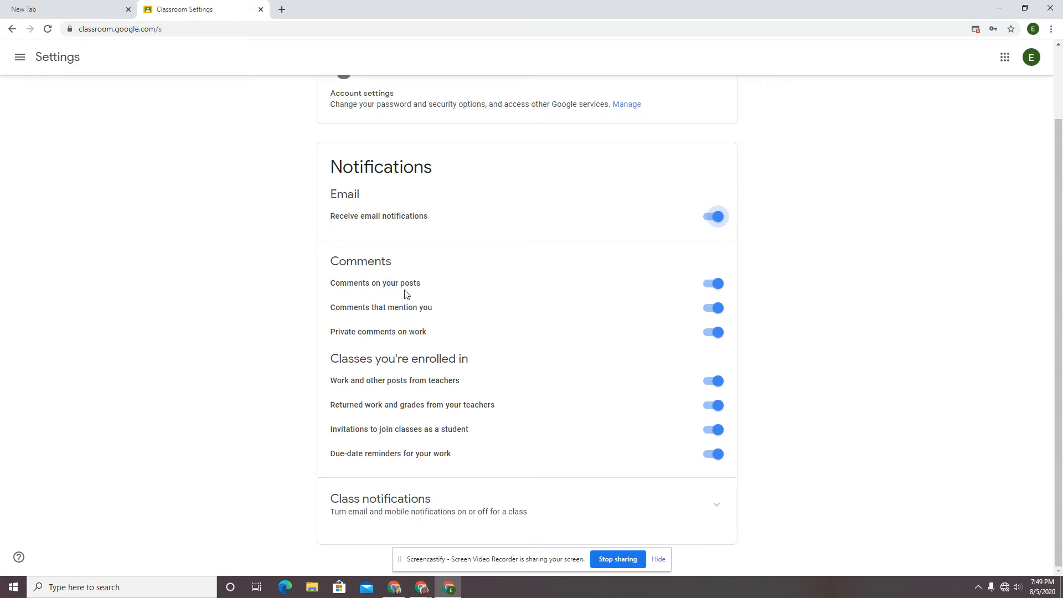
pyautogui.moveTo(413, 289)
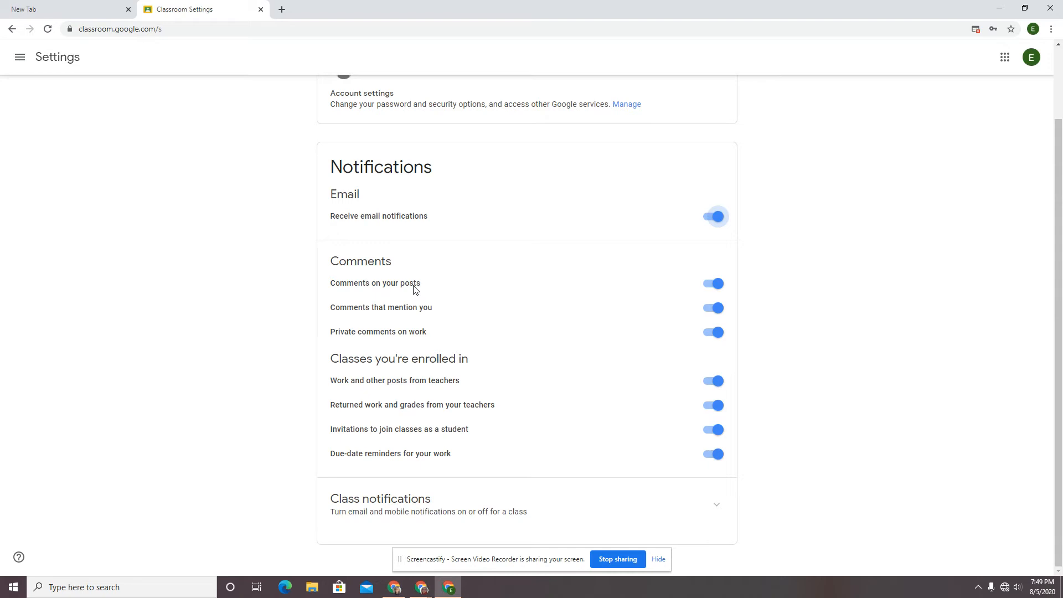
pyautogui.moveTo(424, 332)
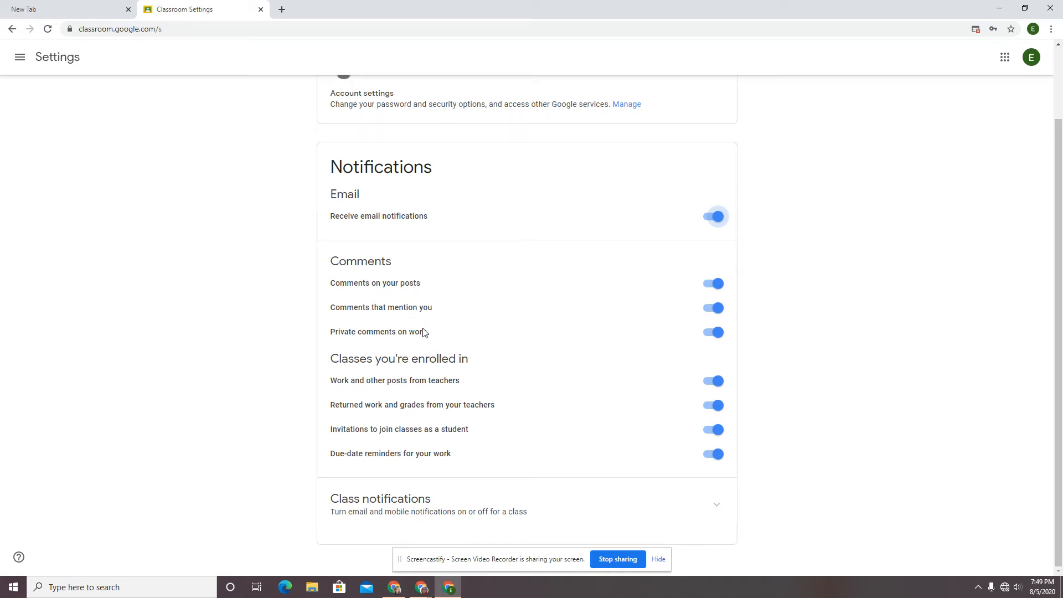
pyautogui.moveTo(400, 286)
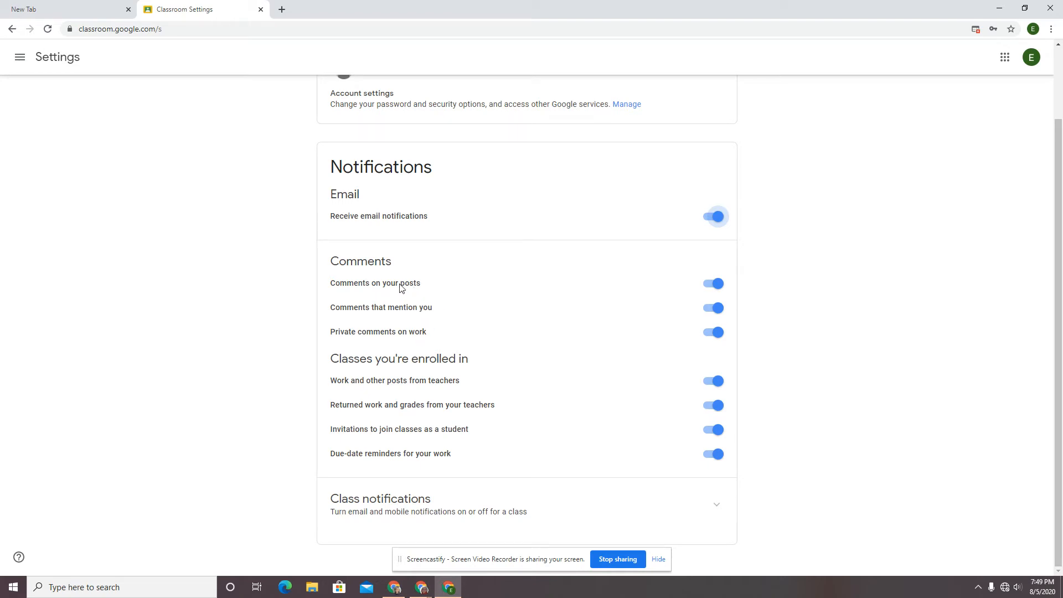
pyautogui.moveTo(382, 321)
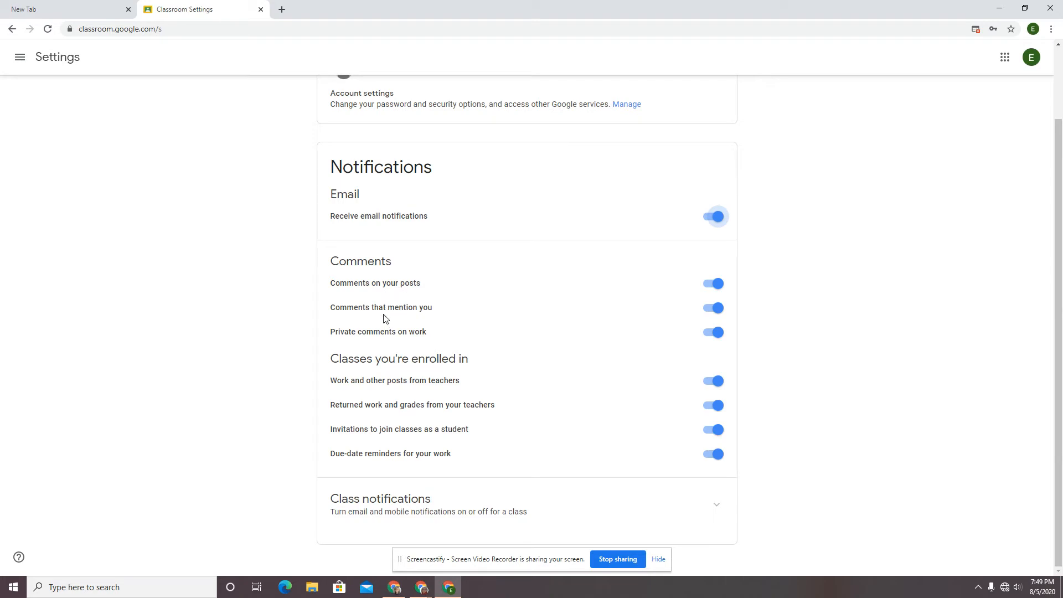
pyautogui.moveTo(393, 291)
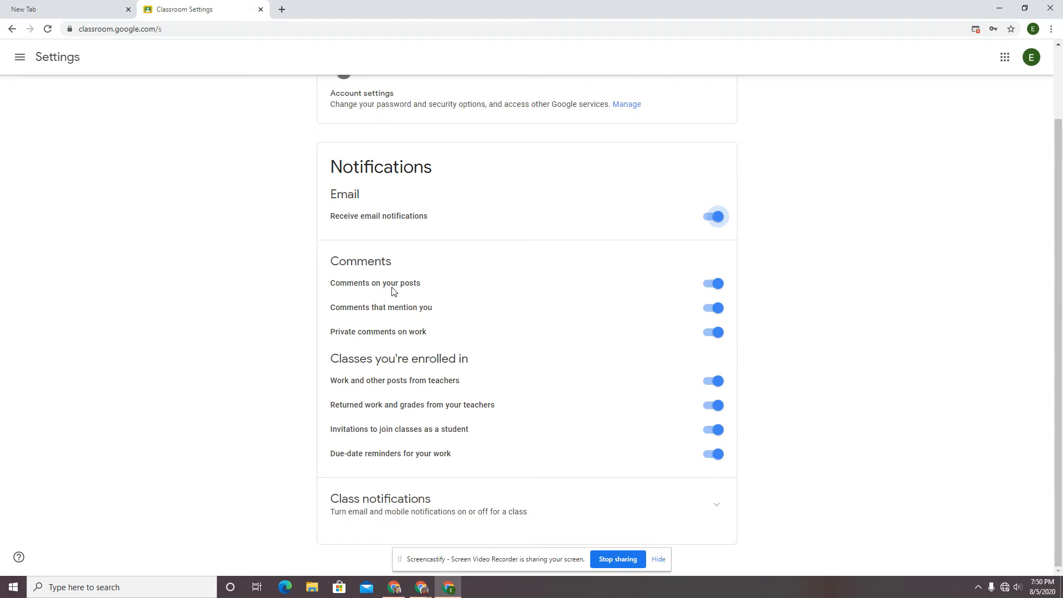
pyautogui.moveTo(386, 363)
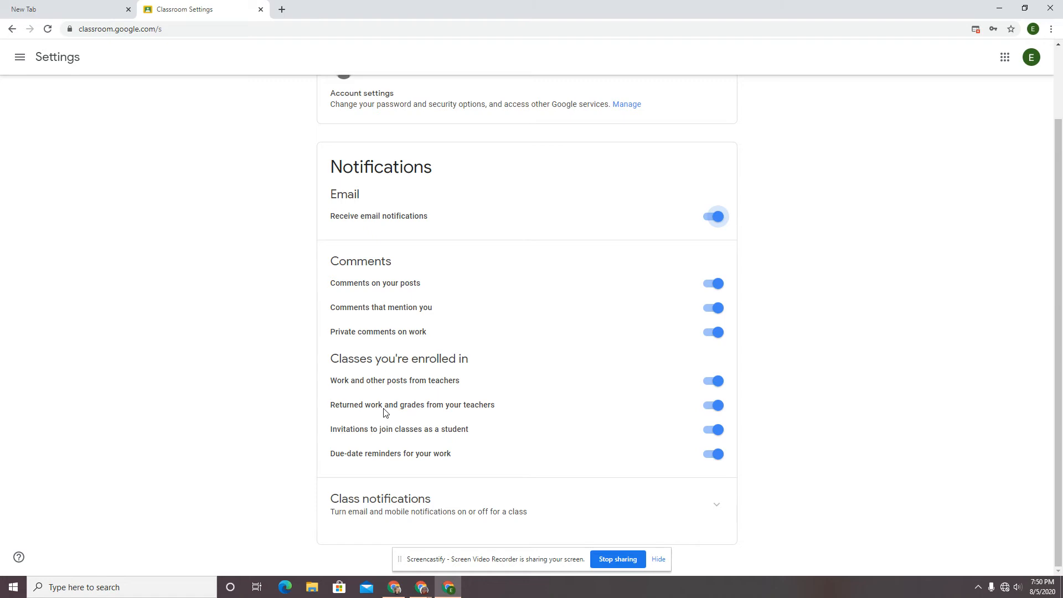
pyautogui.moveTo(391, 460)
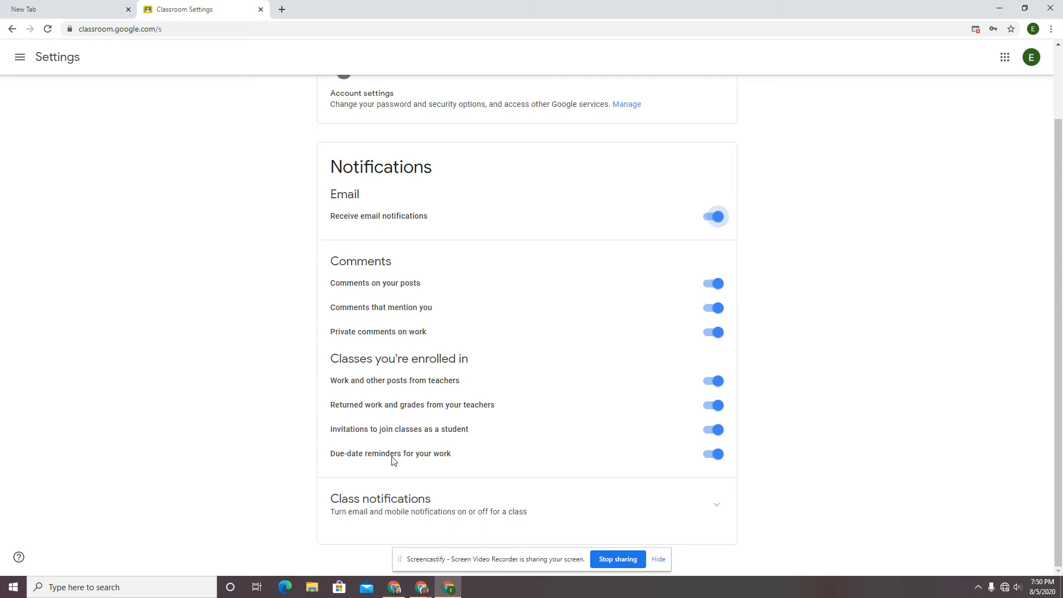
pyautogui.moveTo(456, 455)
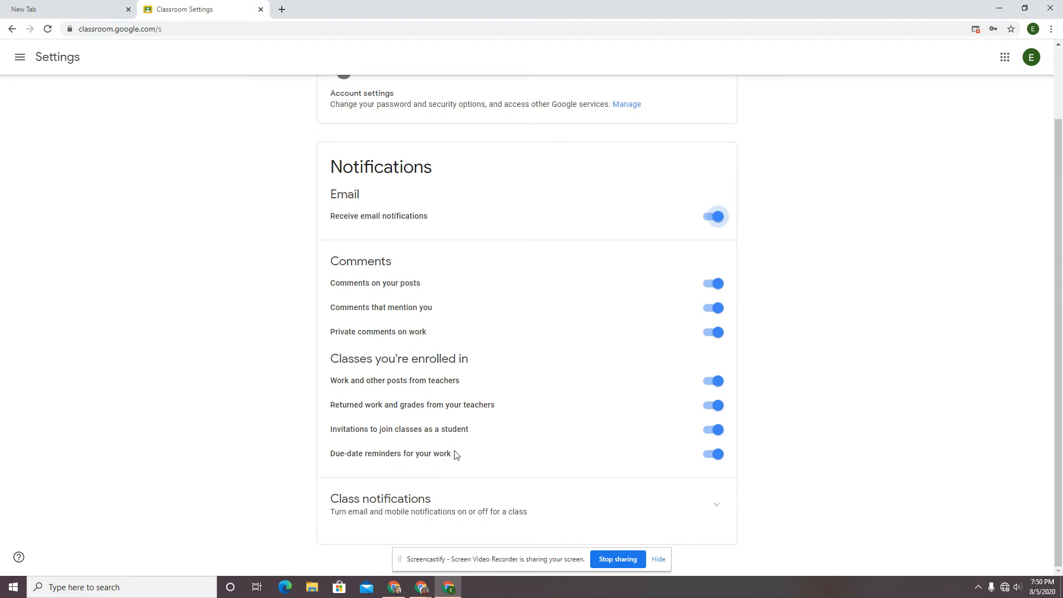
pyautogui.moveTo(694, 235)
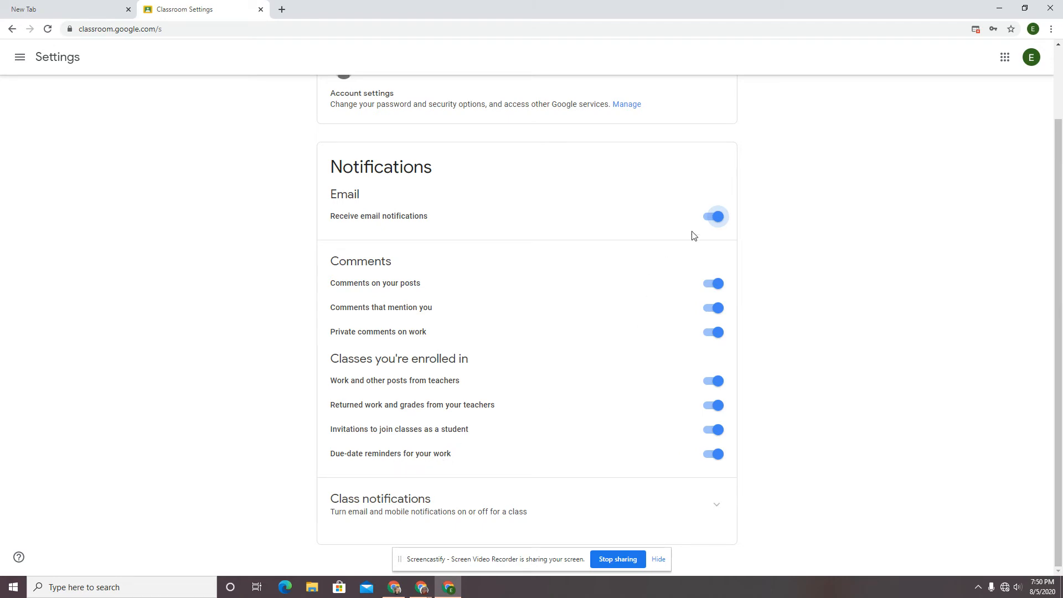
pyautogui.click(714, 216)
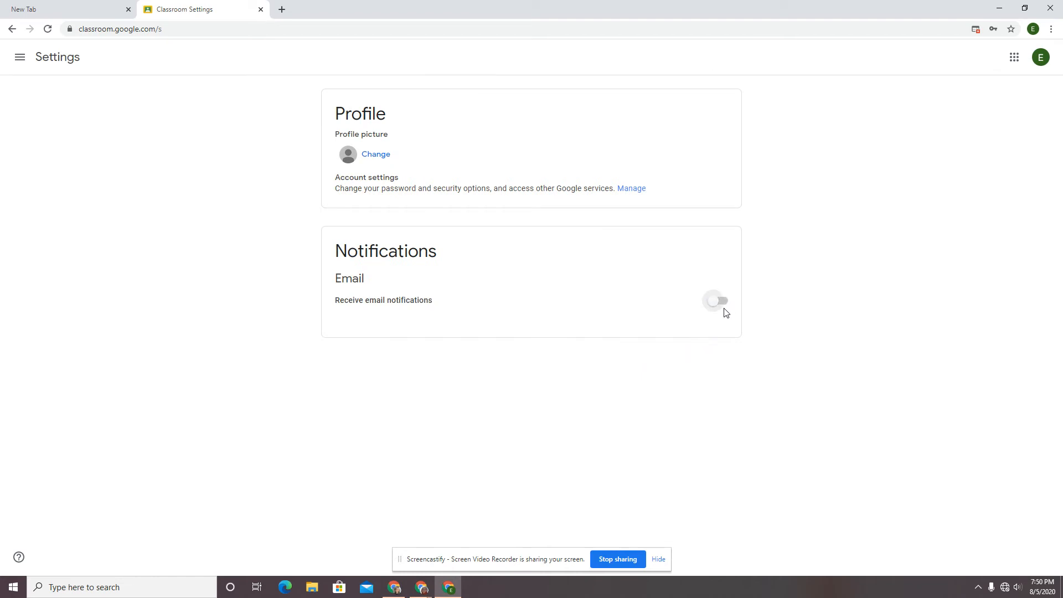
pyautogui.click(714, 300)
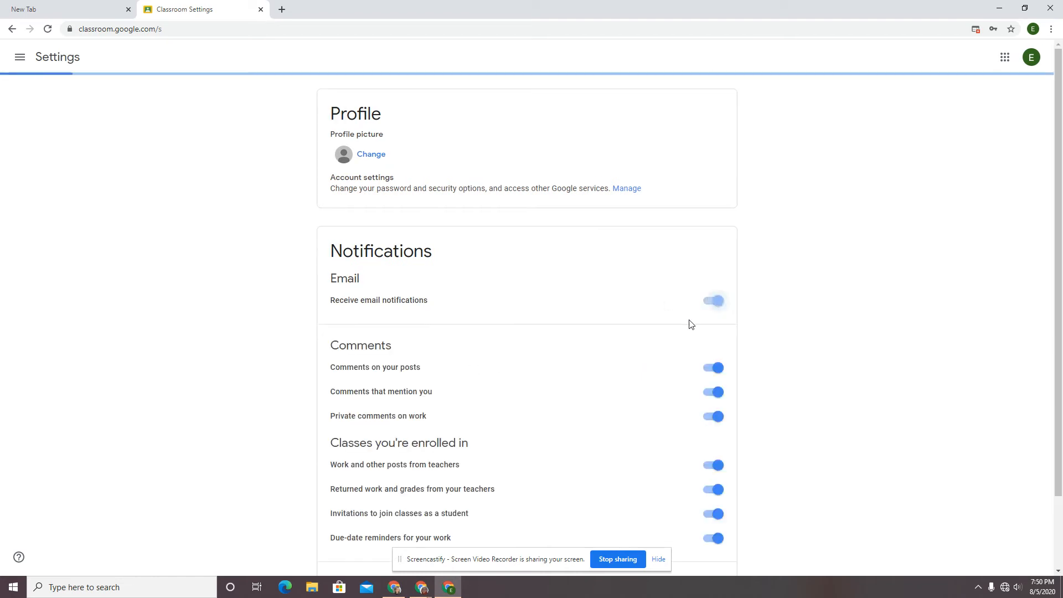
pyautogui.scroll(-3)
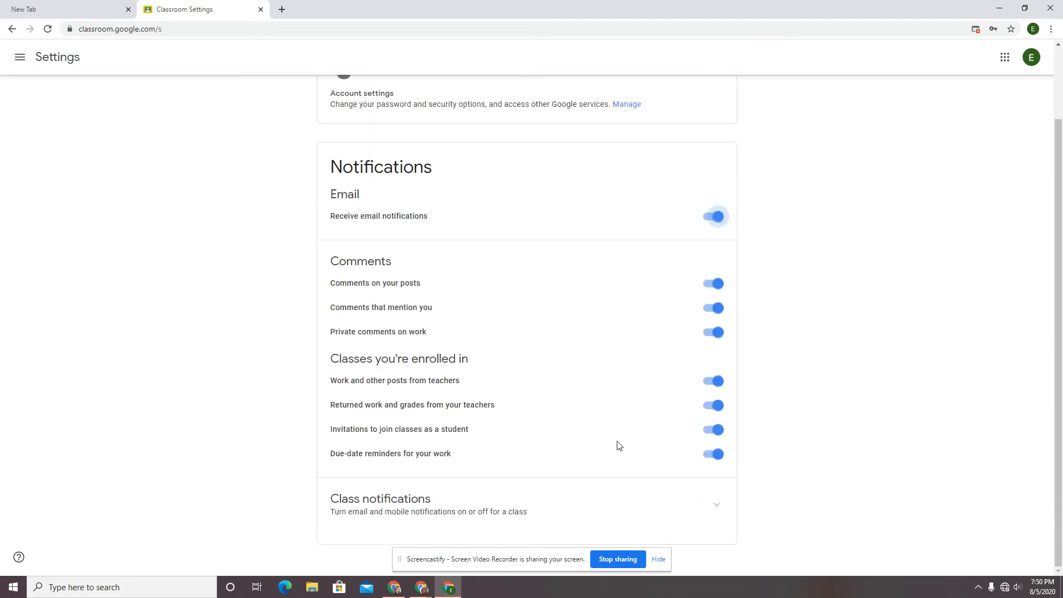
pyautogui.moveTo(693, 457)
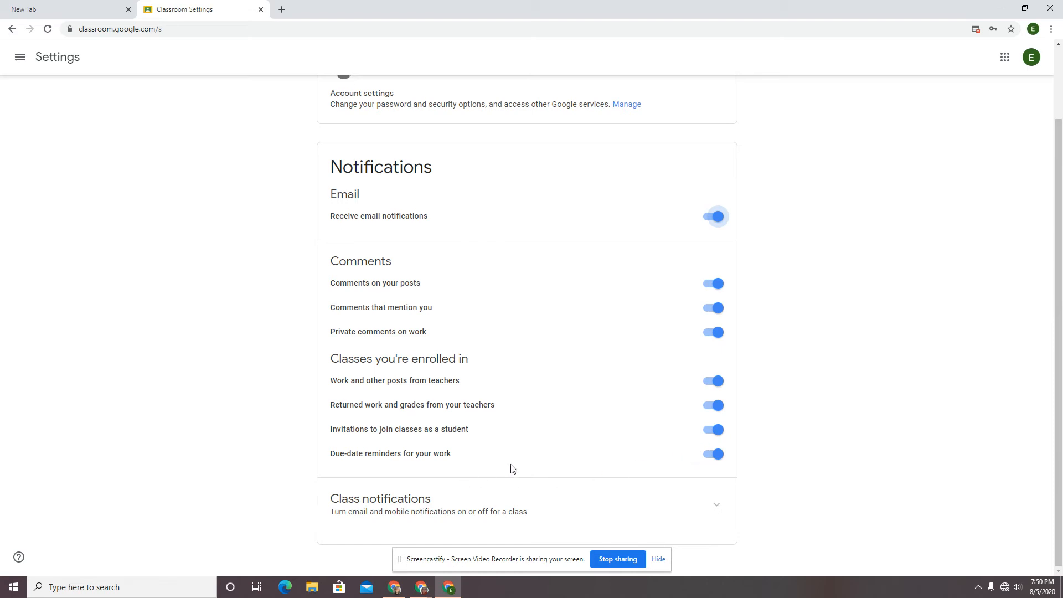
pyautogui.moveTo(447, 469)
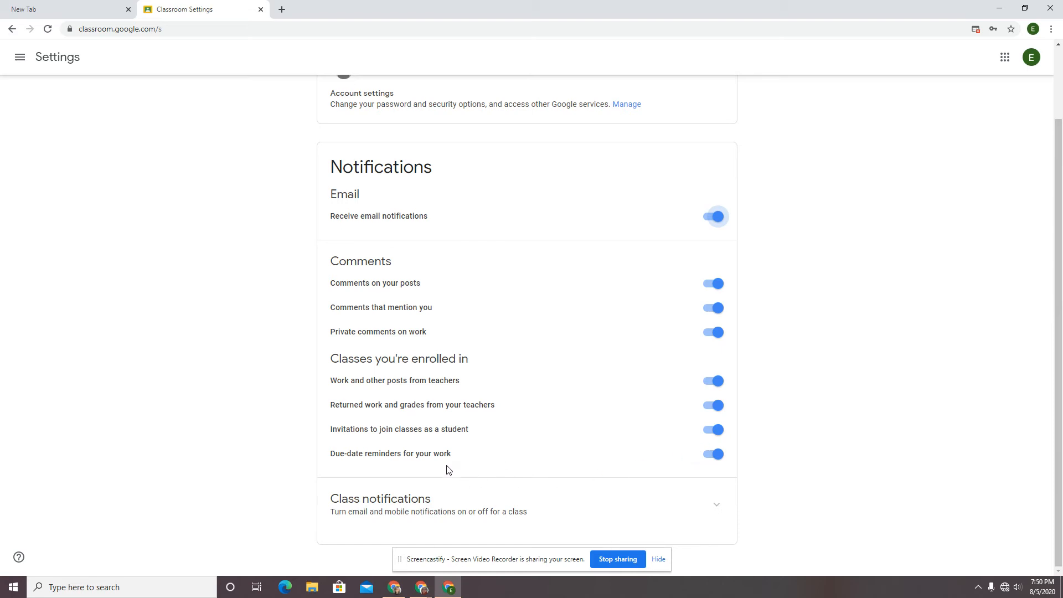
pyautogui.moveTo(464, 430)
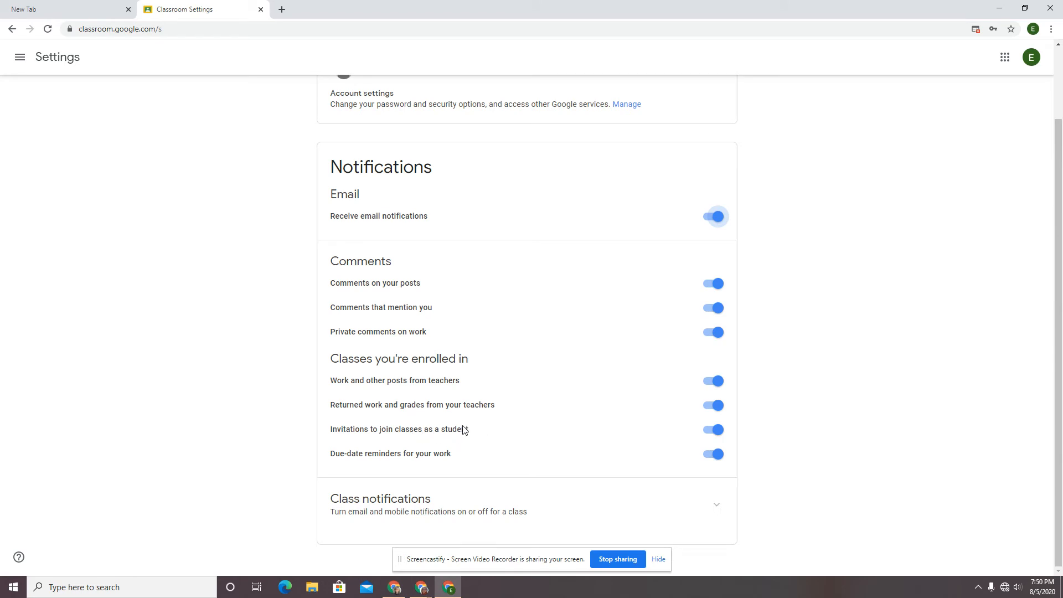
# Switch off notifications for invitations to join classes as a student
pyautogui.click(712, 430)
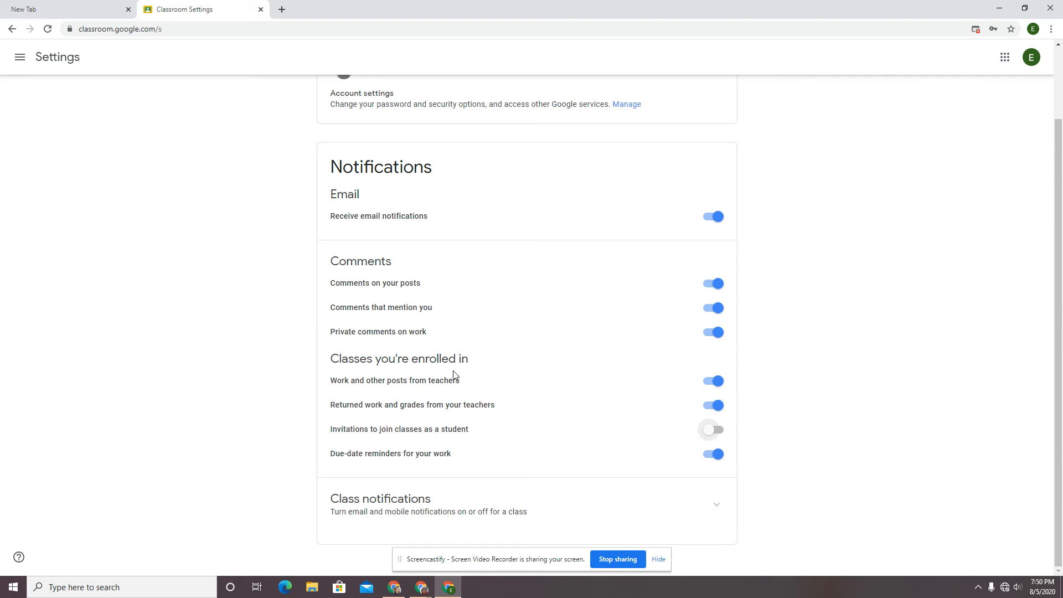
pyautogui.moveTo(707, 285)
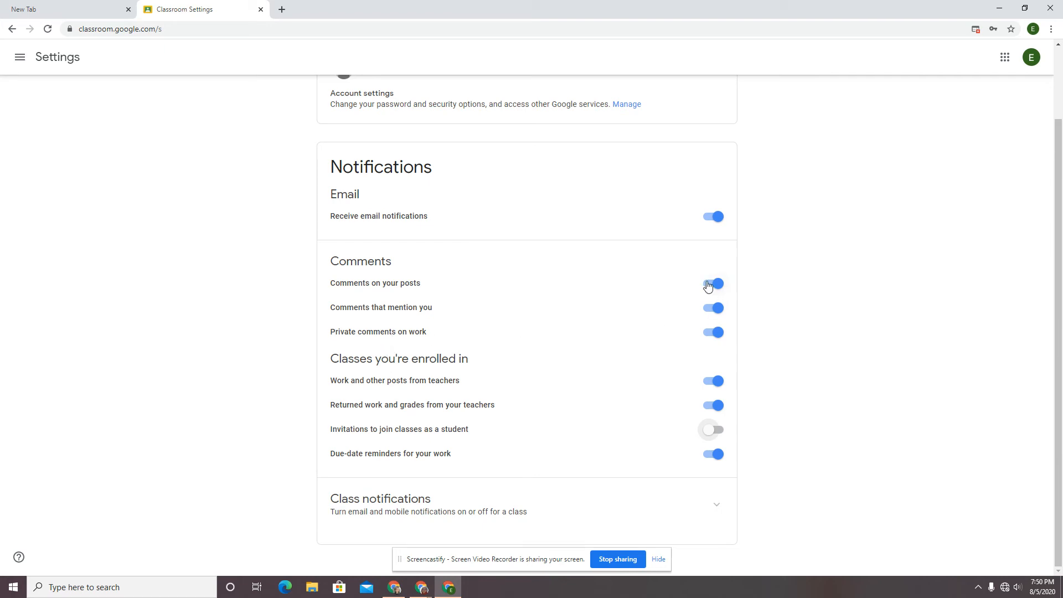
pyautogui.moveTo(707, 404)
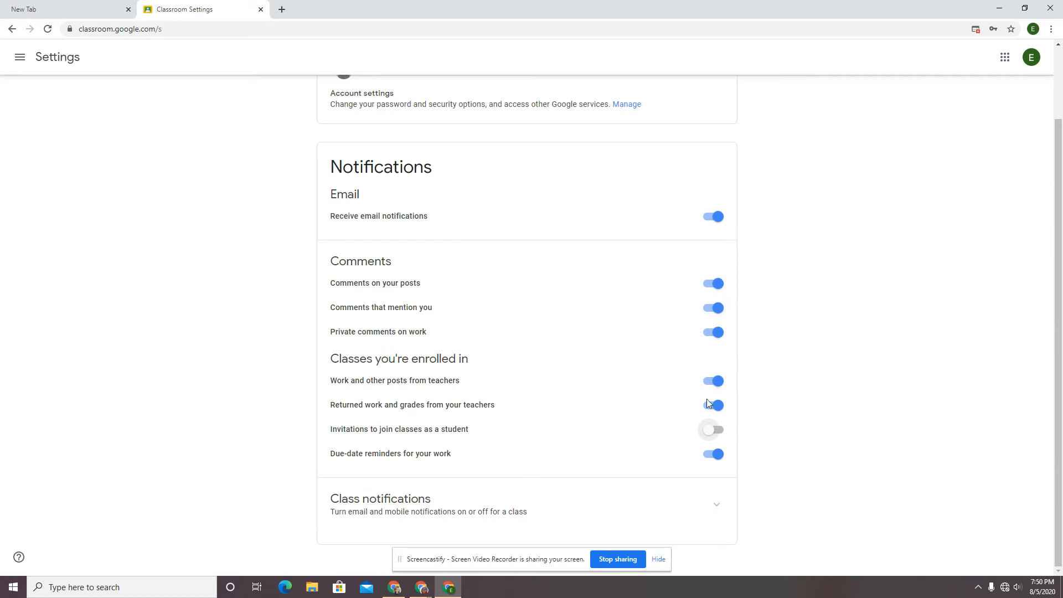
pyautogui.moveTo(392, 515)
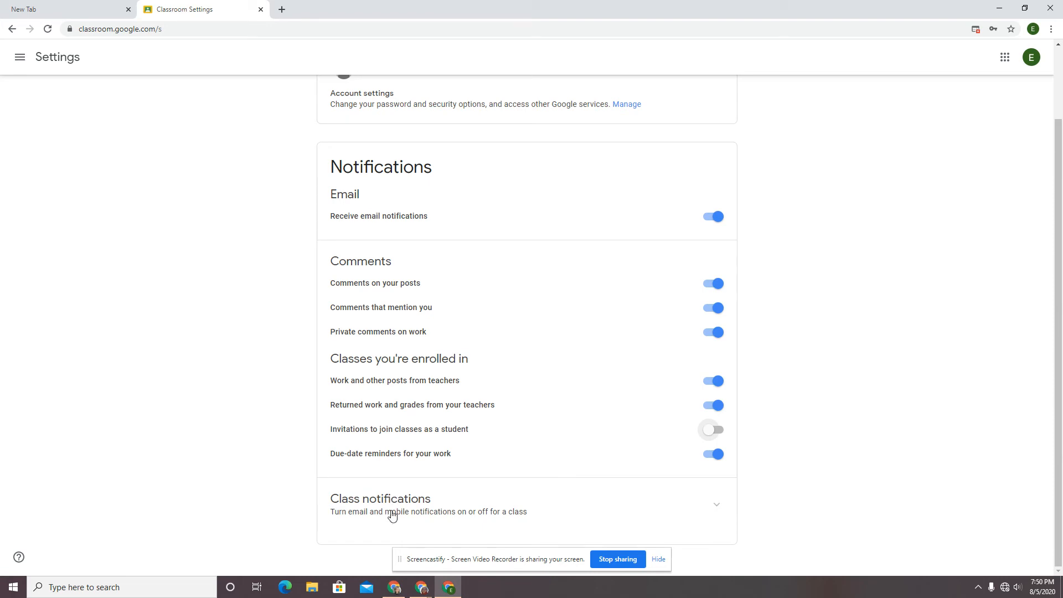
# Expand Class notifications to show ENG 12 First Hour with notifications on
pyautogui.click(715, 505)
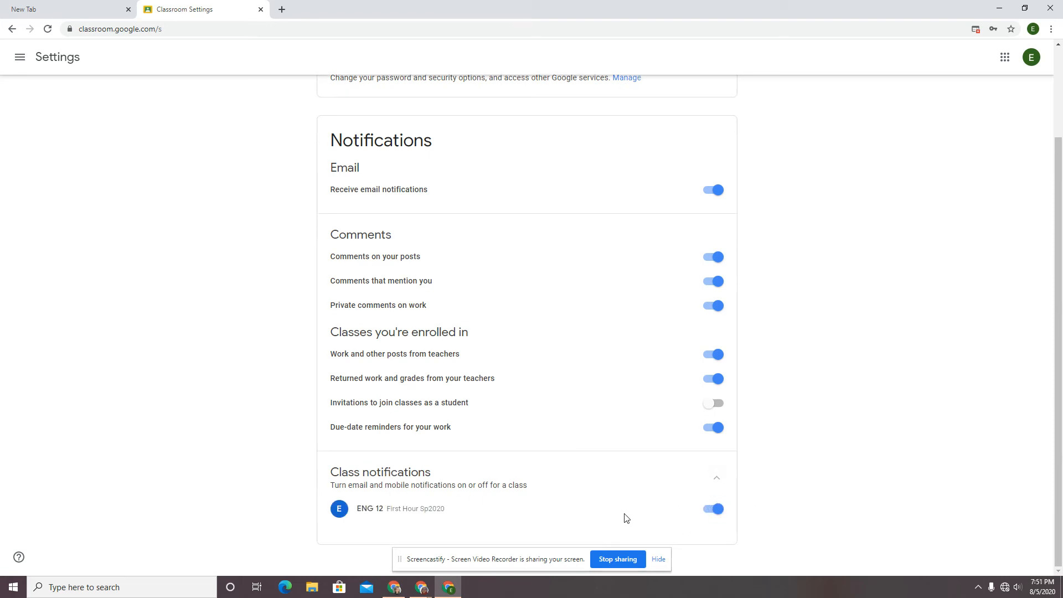
pyautogui.moveTo(540, 462)
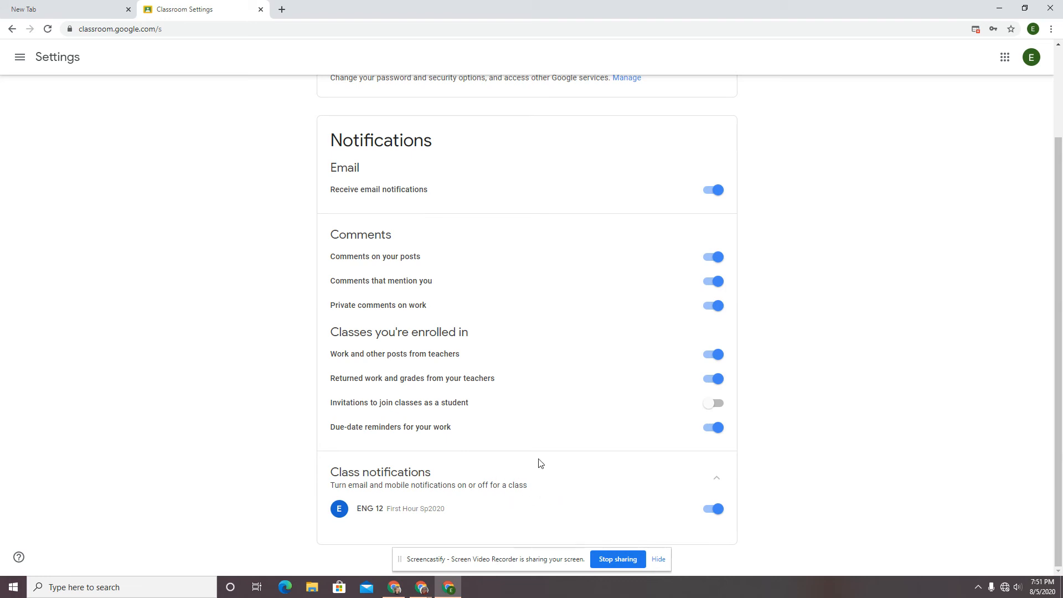
pyautogui.moveTo(450, 503)
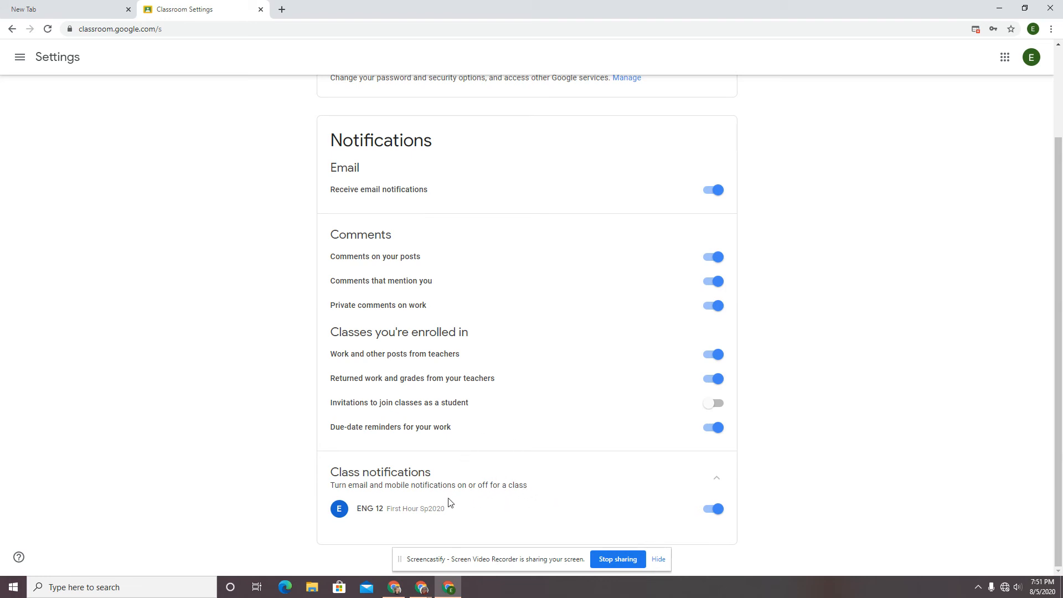
pyautogui.moveTo(351, 515)
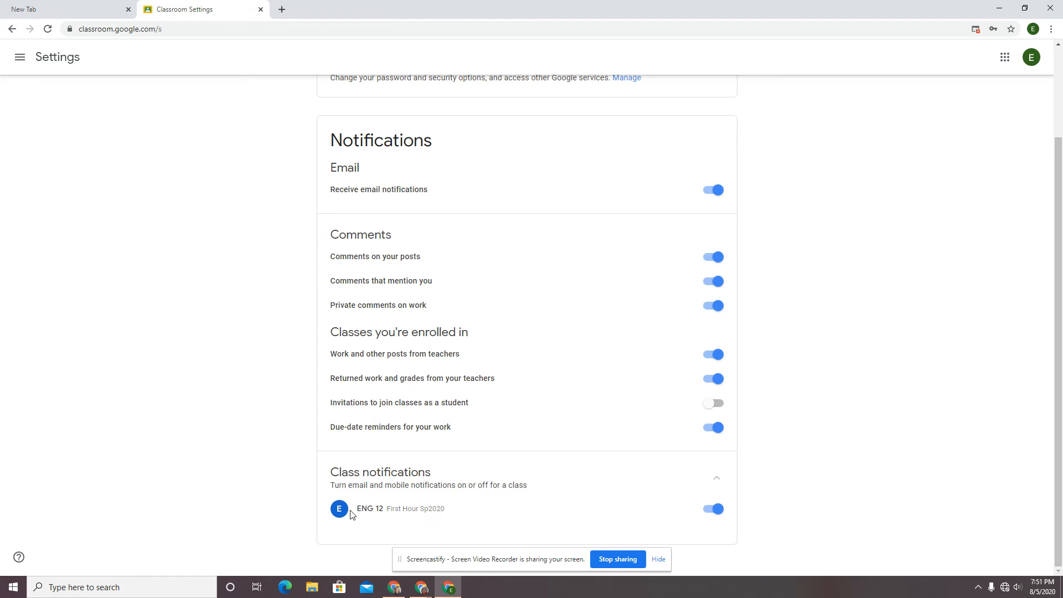
pyautogui.moveTo(455, 523)
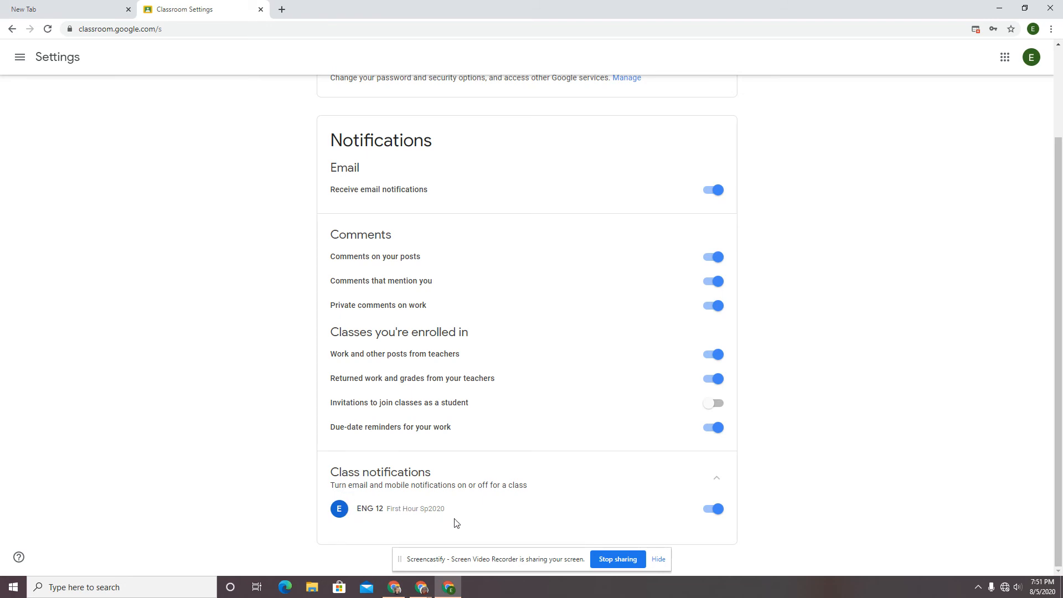
pyautogui.moveTo(408, 518)
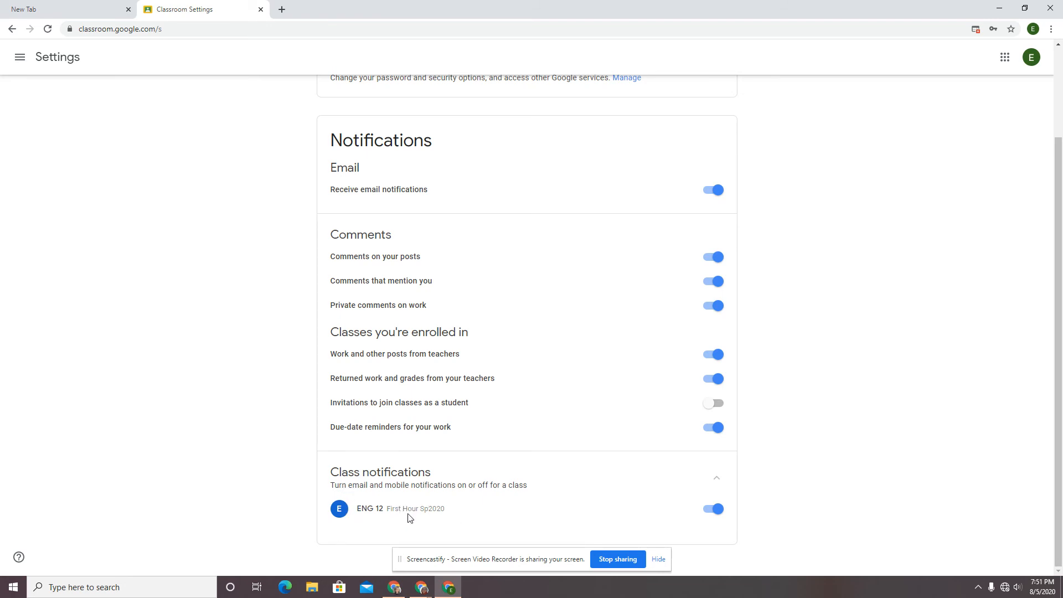
pyautogui.moveTo(424, 518)
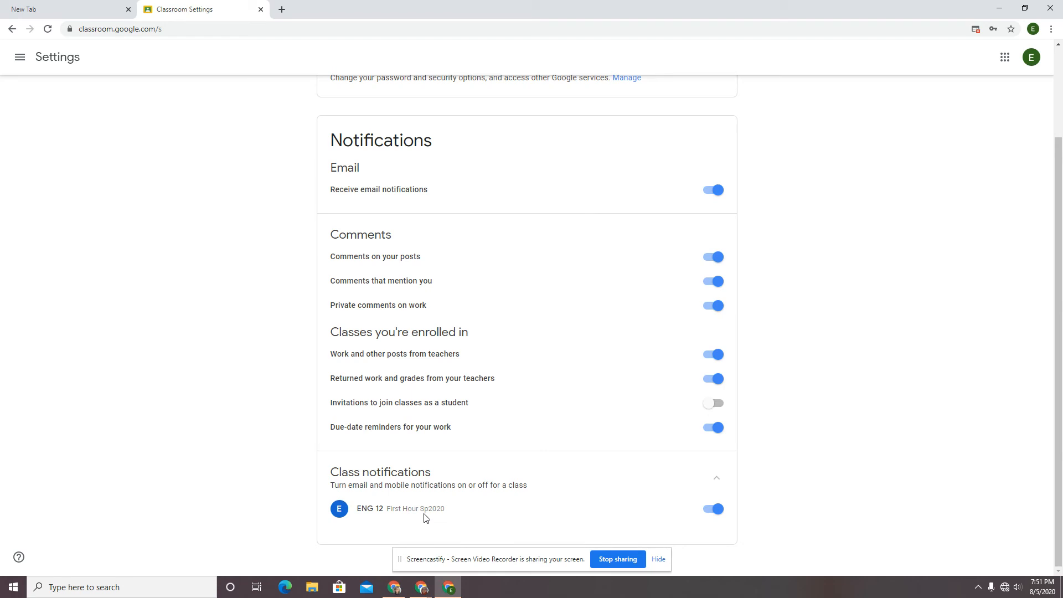
pyautogui.moveTo(454, 493)
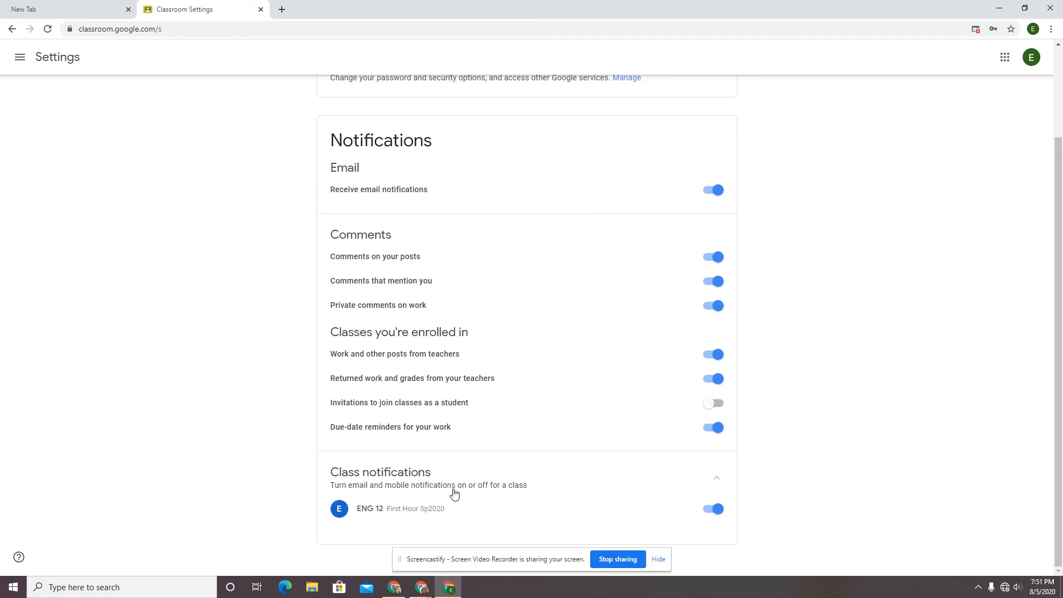
# Switch invitations-to-join-classes notifications back on so every option is enabled
pyautogui.scroll(3)
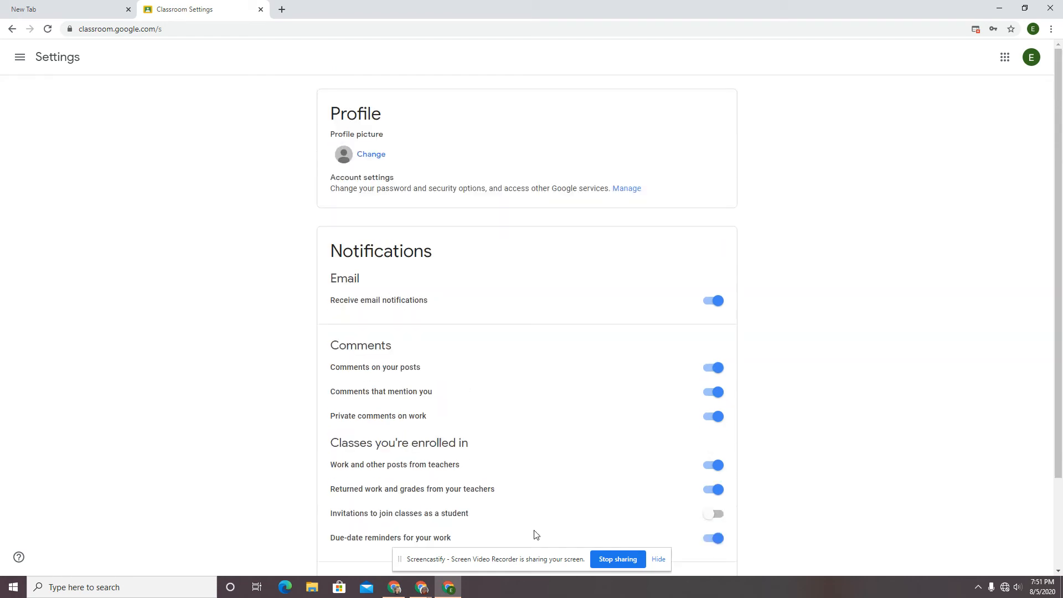
pyautogui.moveTo(545, 421)
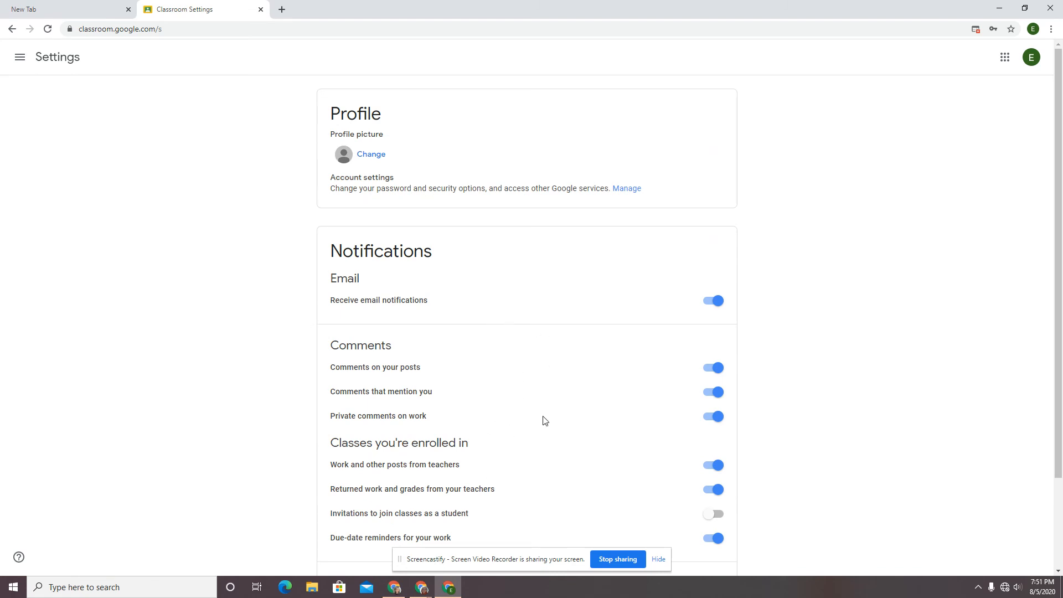
pyautogui.moveTo(665, 505)
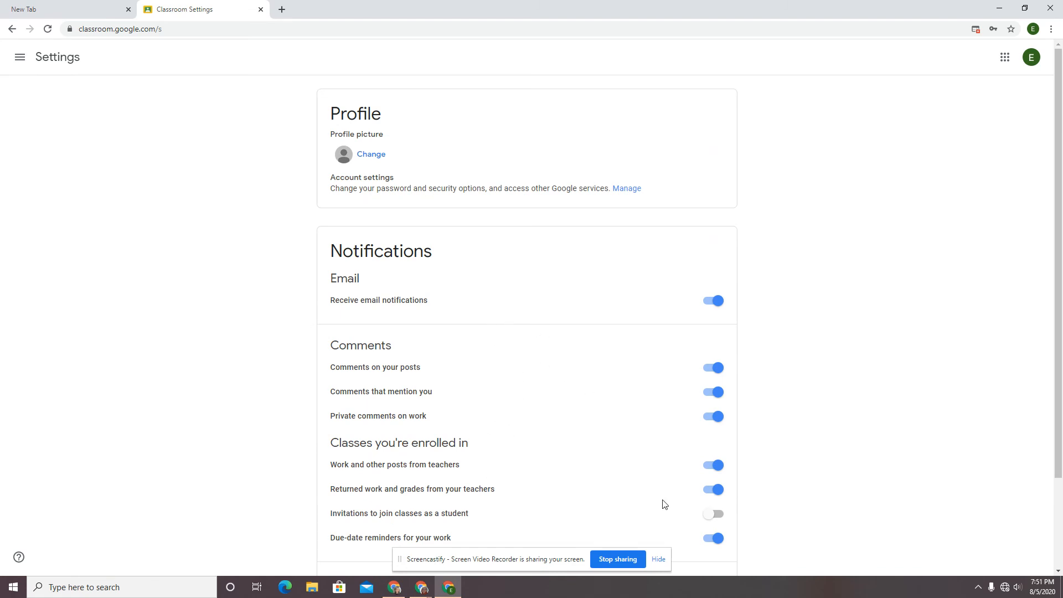
pyautogui.click(712, 512)
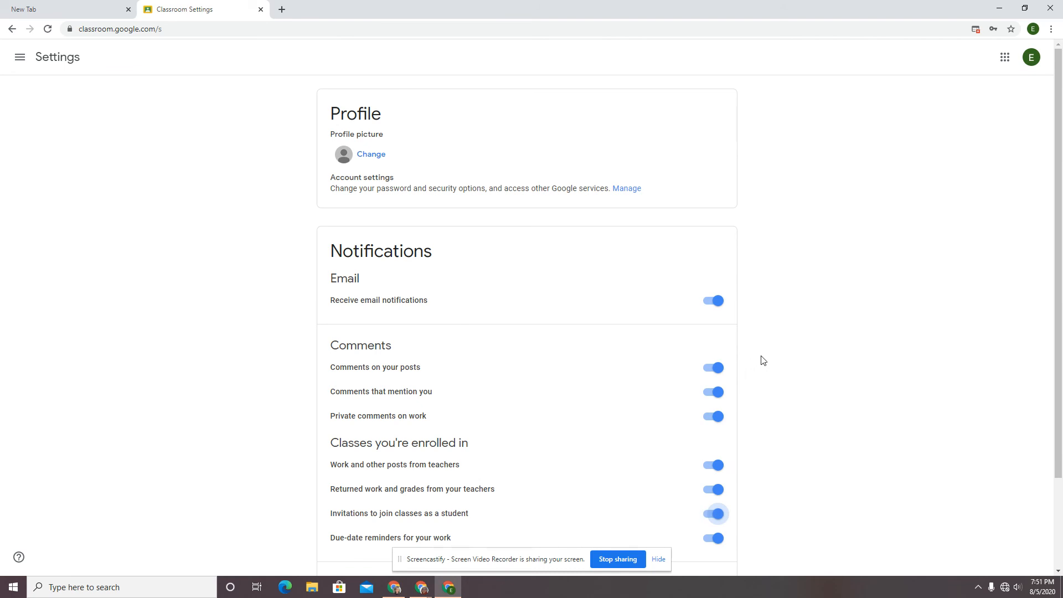
pyautogui.scroll(-3)
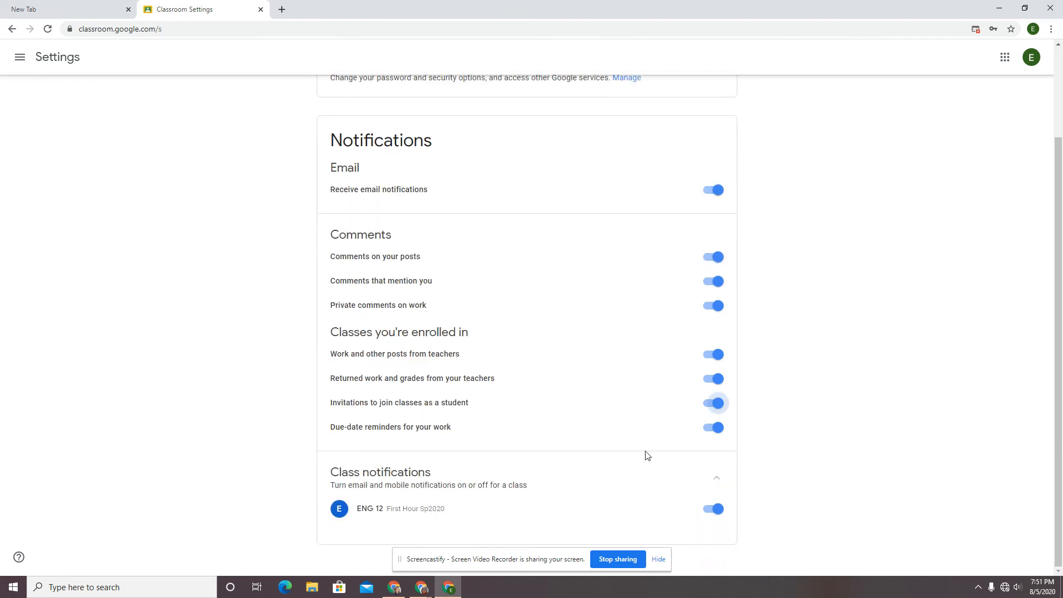
pyautogui.moveTo(381, 524)
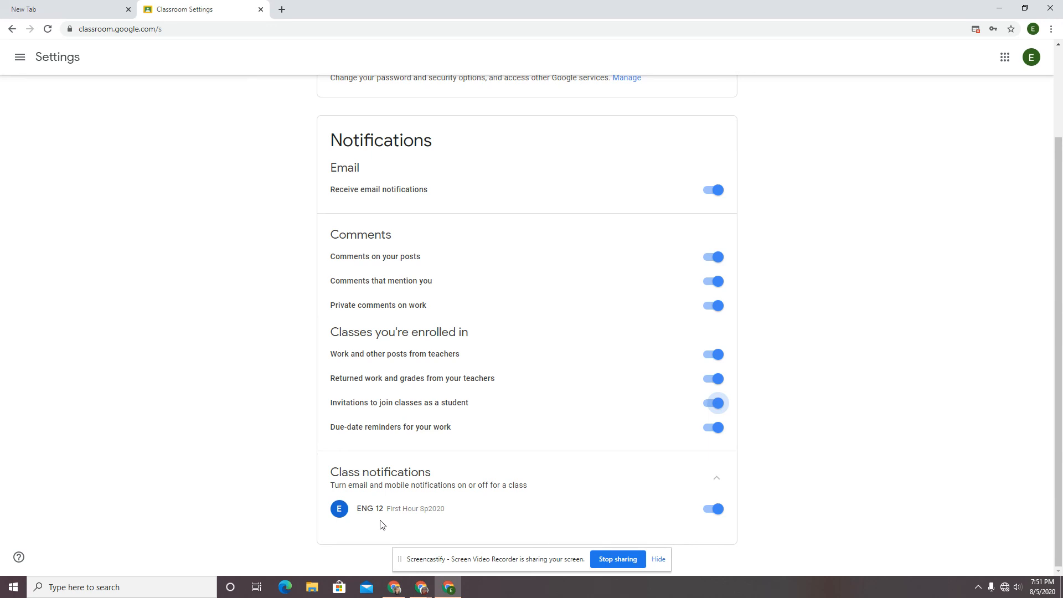
# Reopen the main navigation drawer over the Settings page
pyautogui.click(20, 56)
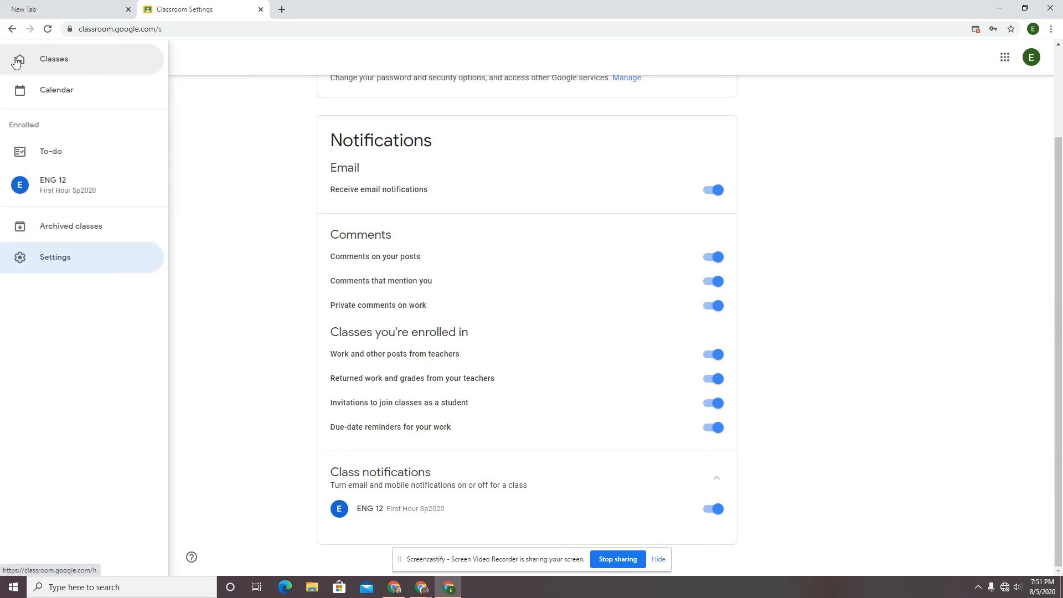
pyautogui.moveTo(62, 69)
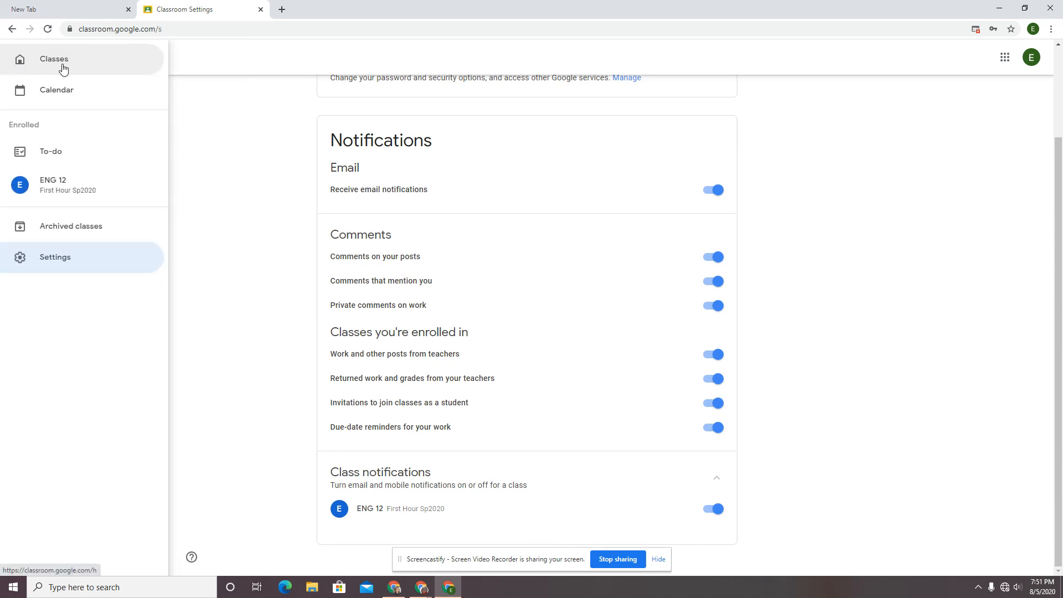
pyautogui.moveTo(50, 264)
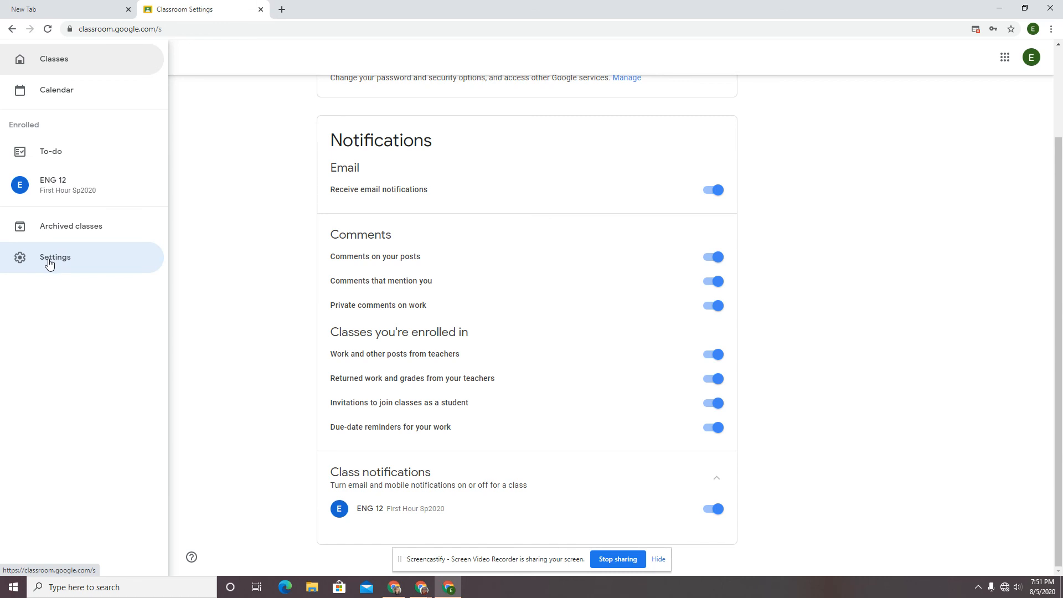
pyautogui.moveTo(255, 393)
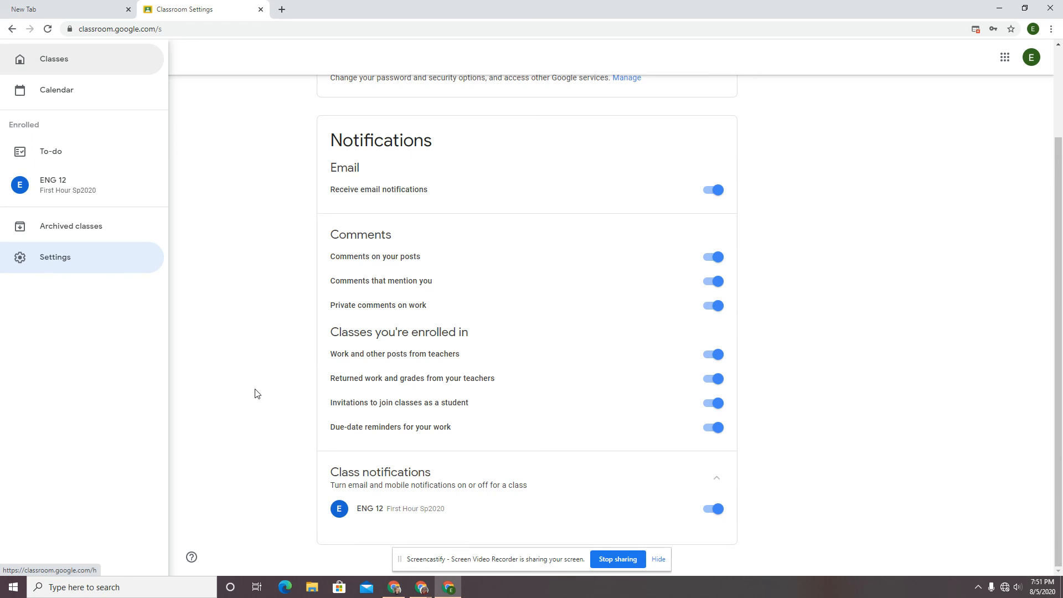
pyautogui.moveTo(545, 447)
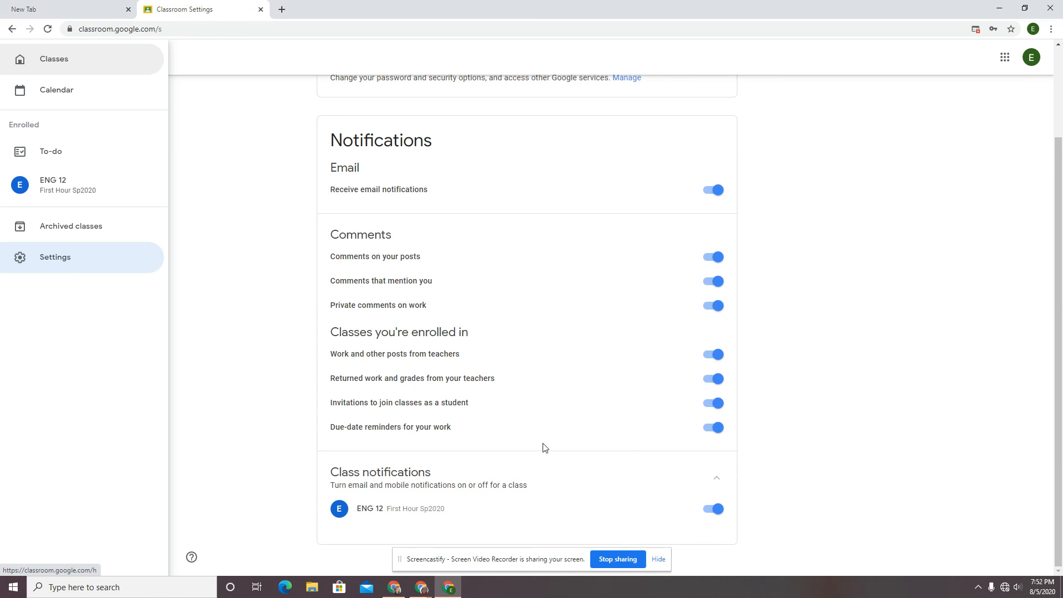
pyautogui.moveTo(397, 438)
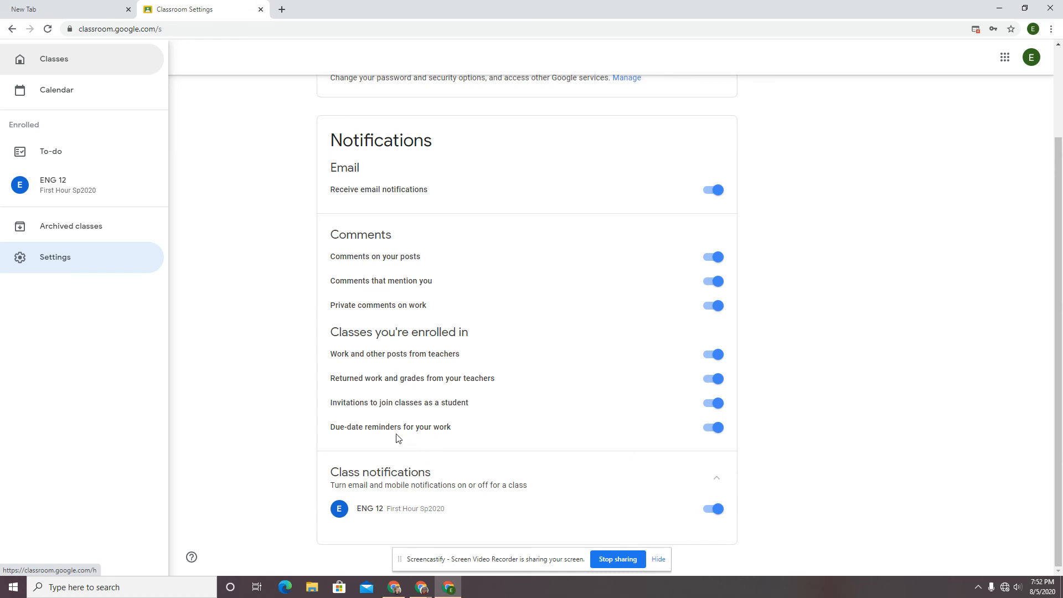
pyautogui.moveTo(275, 409)
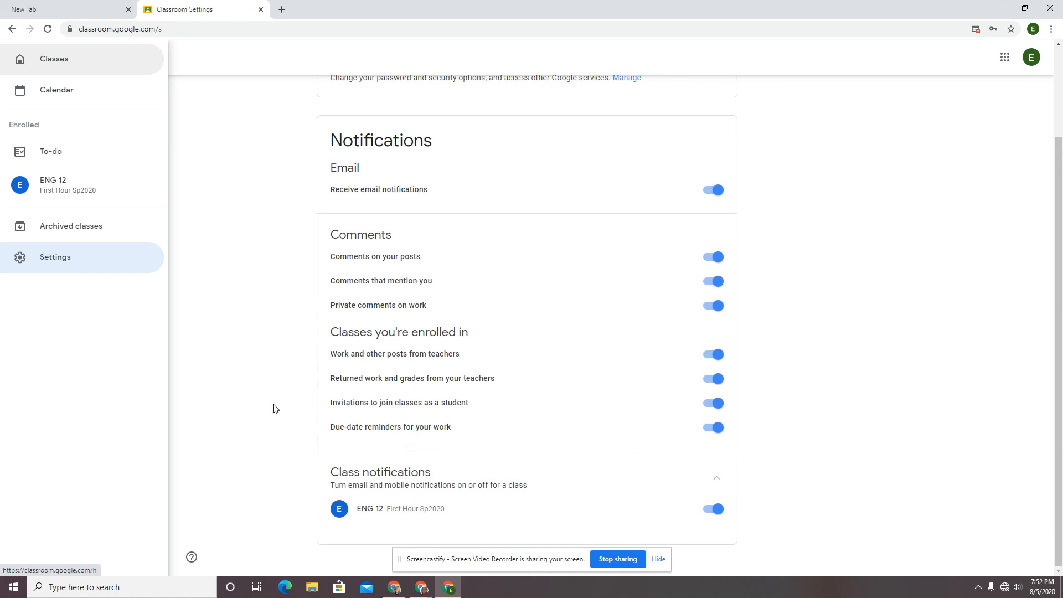